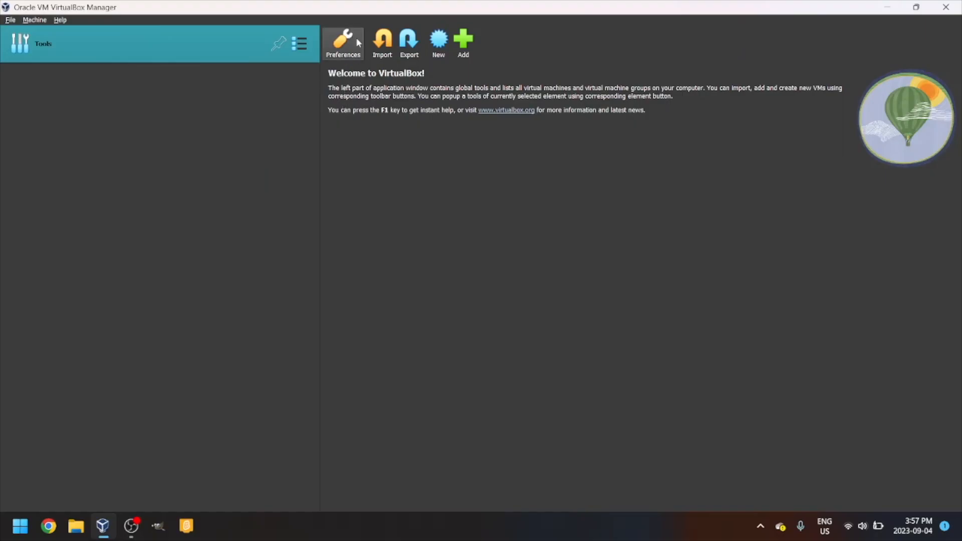
mouse_move(438, 41)
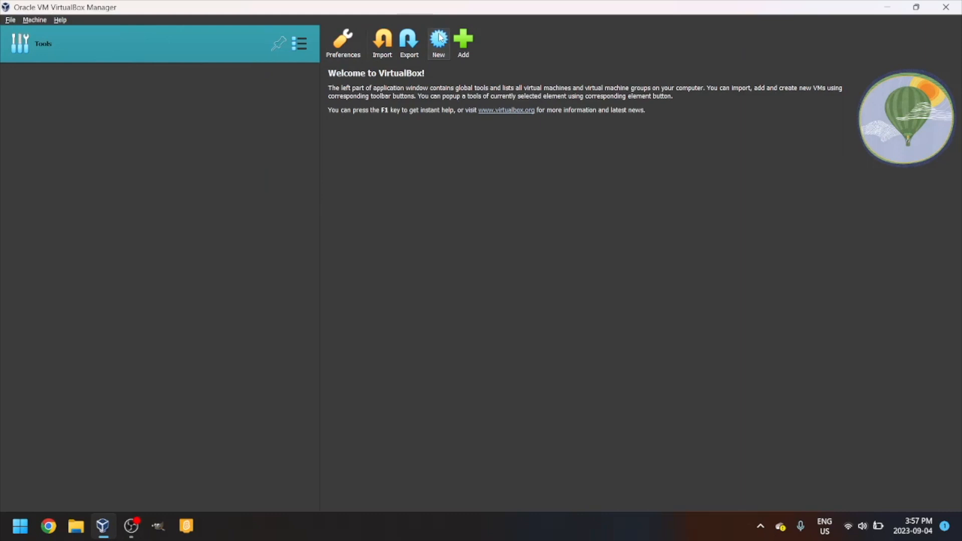
- Create a new VM named 'Ubuntu 10.04' with version Ubuntu 10.04 LTS (Lucid Lynx) (64-bit)
click(438, 40)
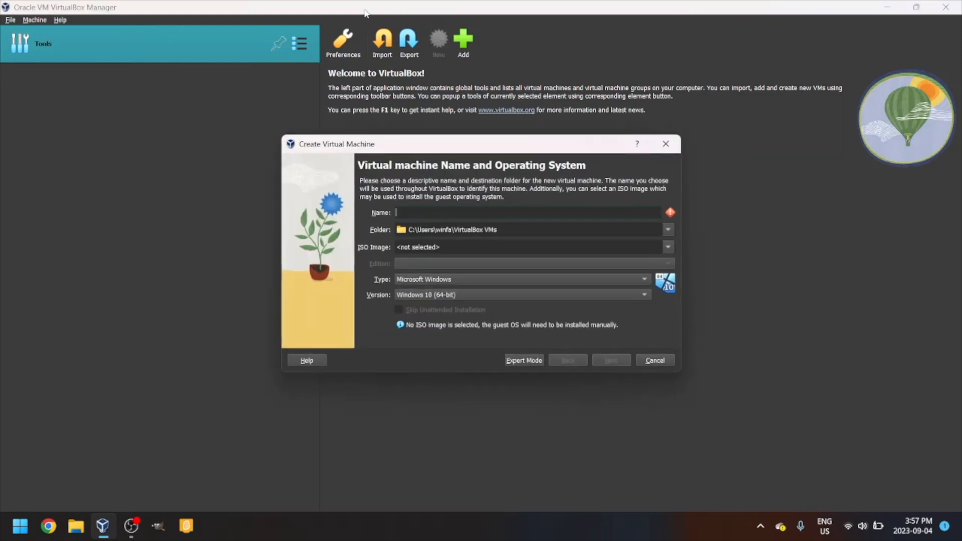
click(457, 212)
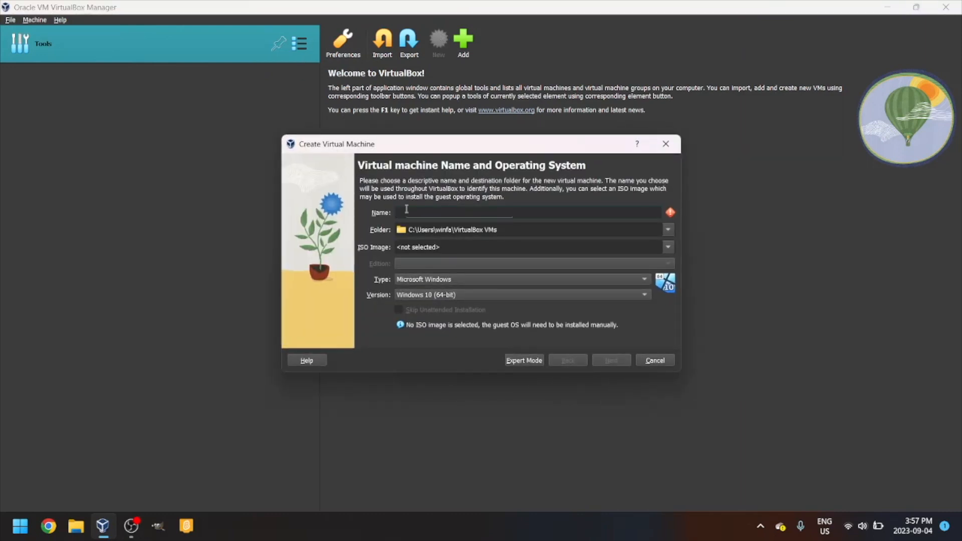
text(Ubuntu)
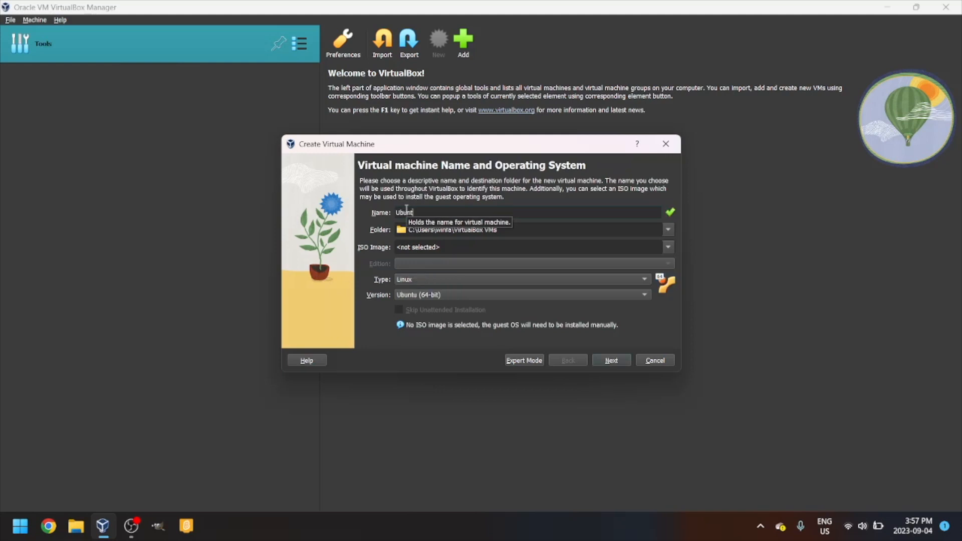
text(10)
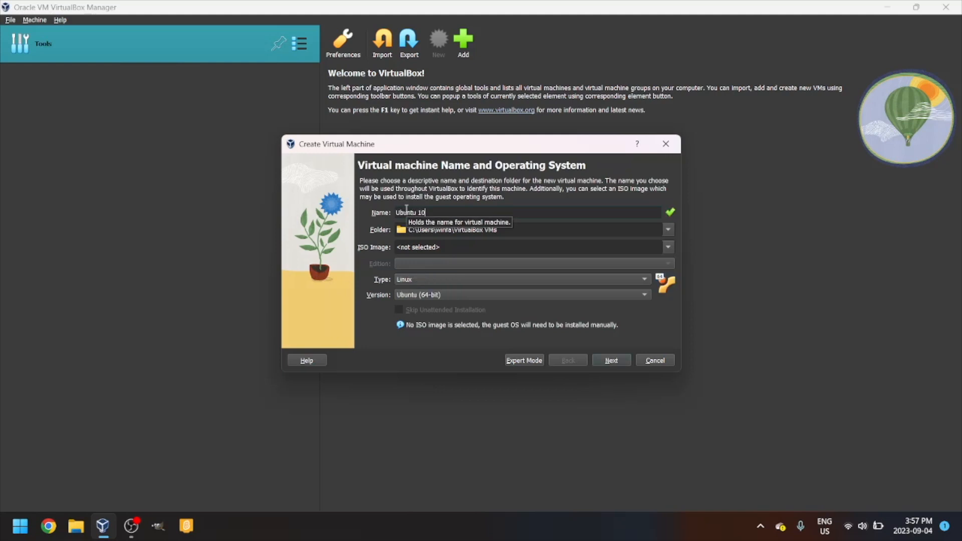
text(.04)
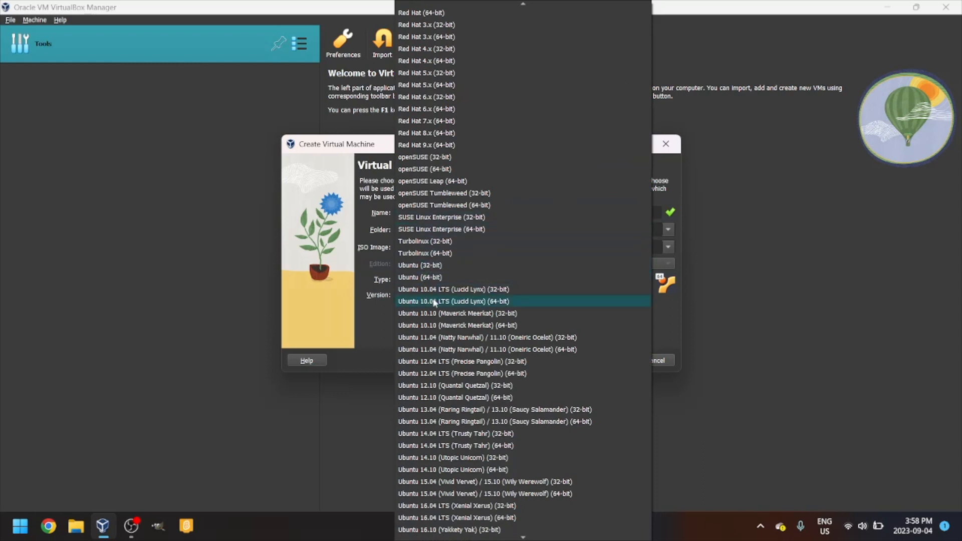
click(454, 302)
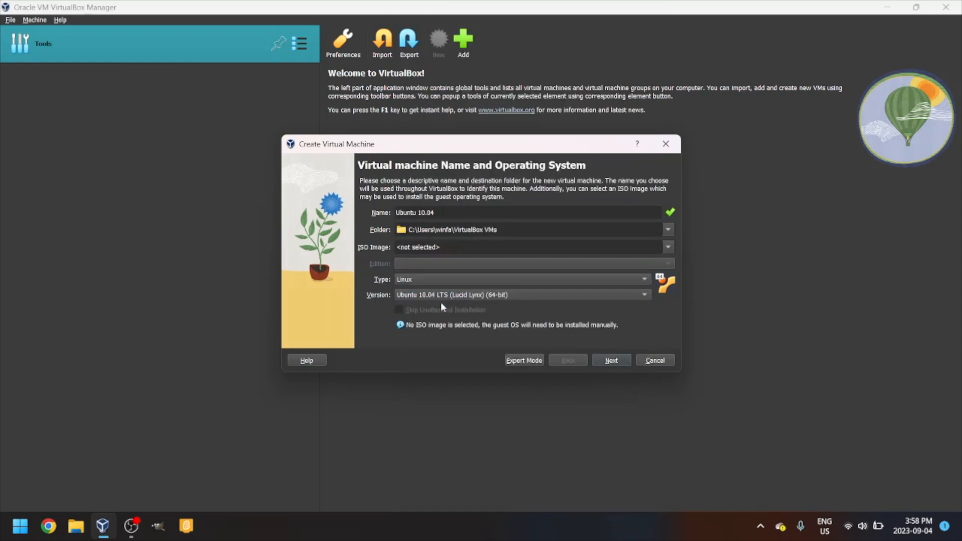
mouse_move(487, 301)
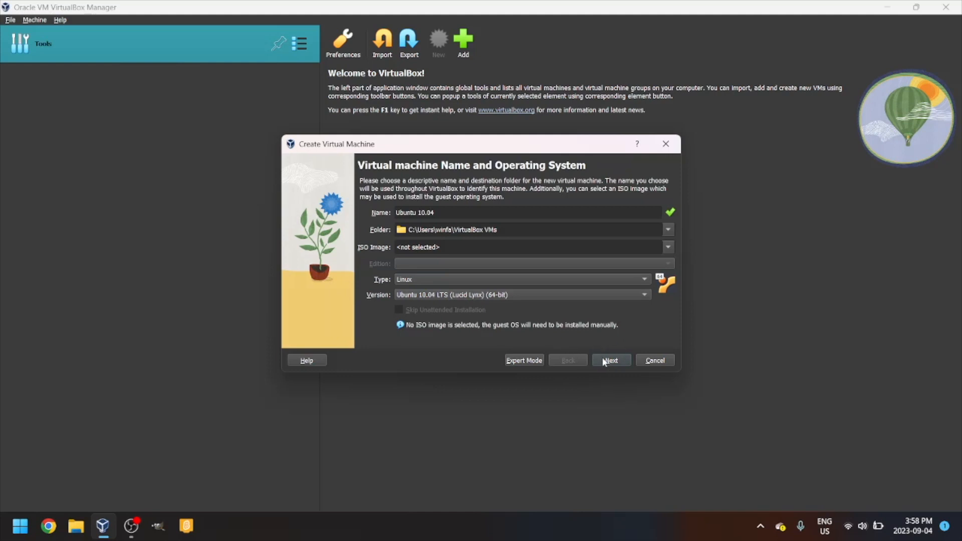
- Accept the default 512 MB memory and 3.00 GB disk and finish creating the VM
click(611, 360)
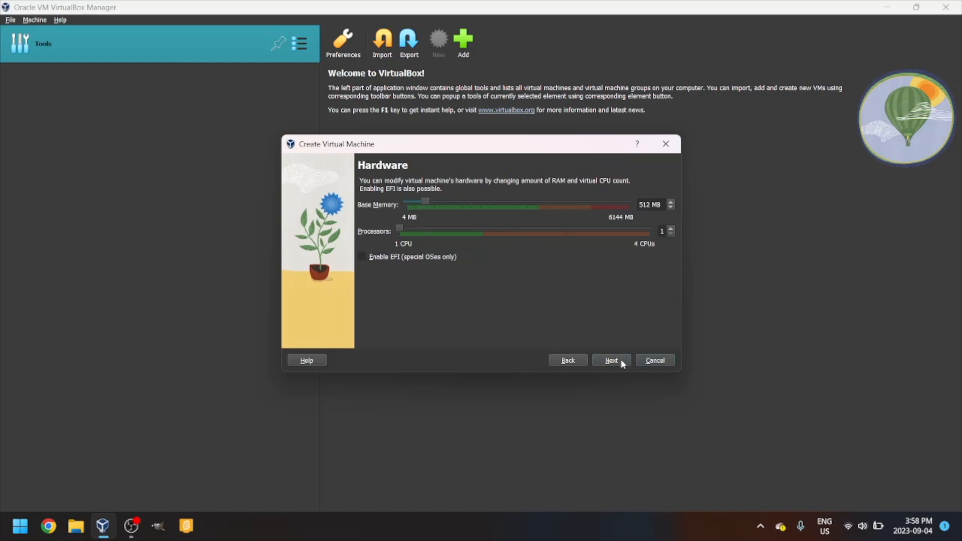
click(611, 360)
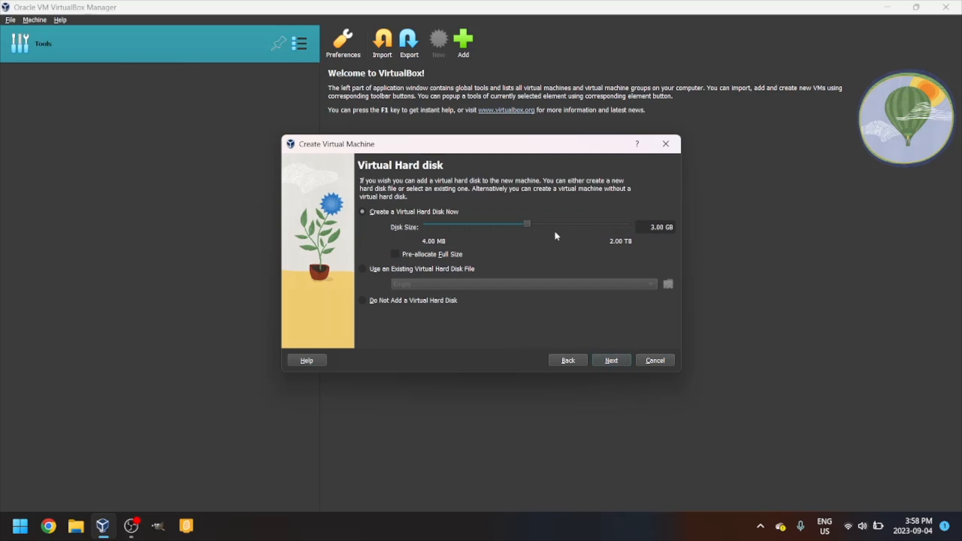
mouse_move(658, 245)
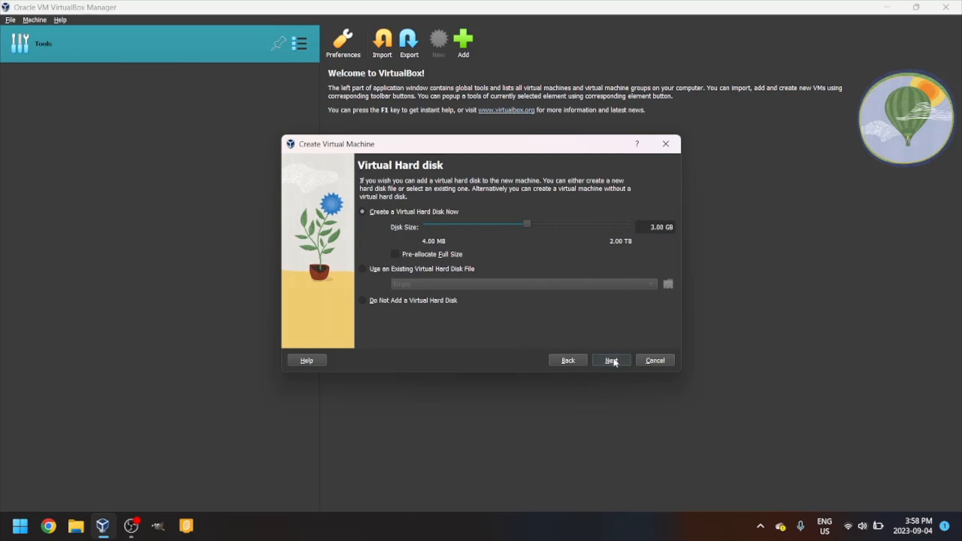
click(611, 360)
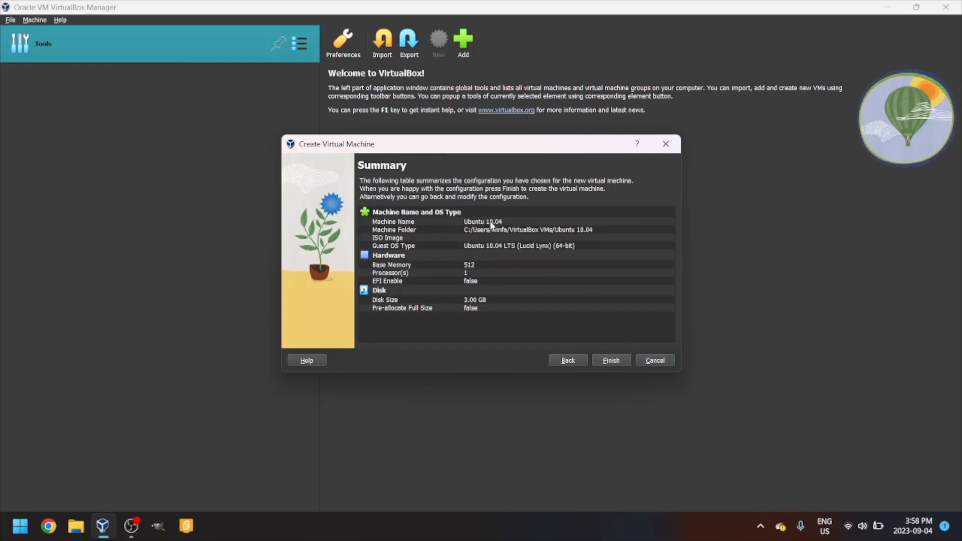
mouse_move(491, 295)
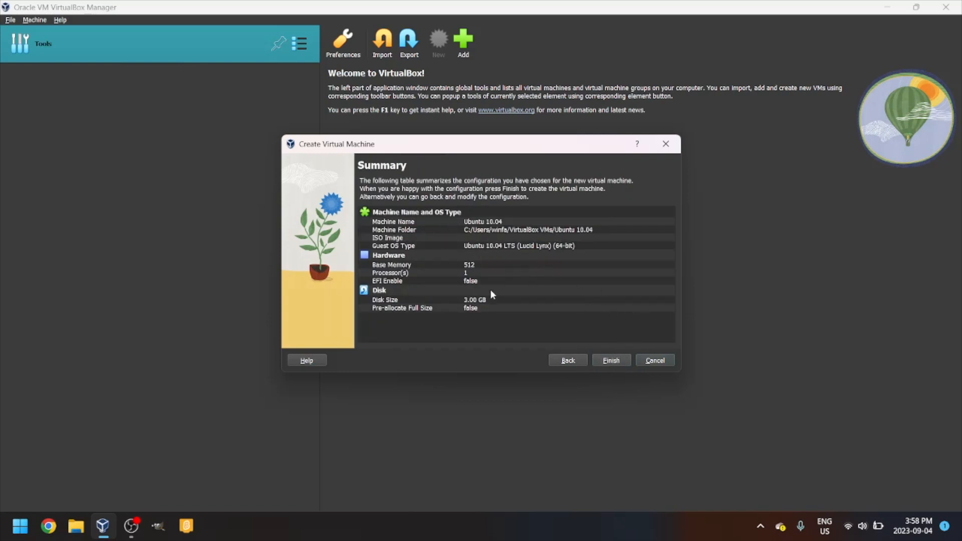
click(611, 360)
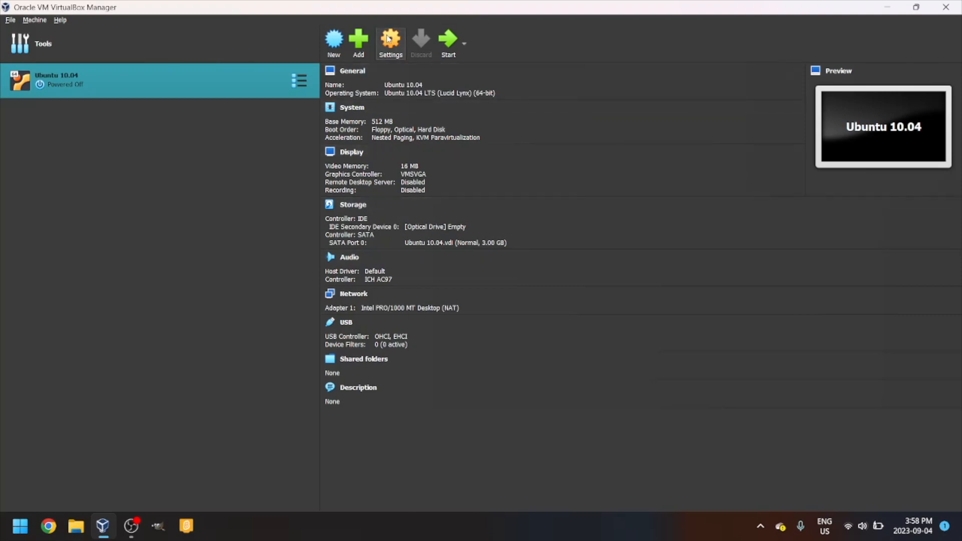
- Select the empty IDE optical drive in the VM's Storage settings
click(390, 40)
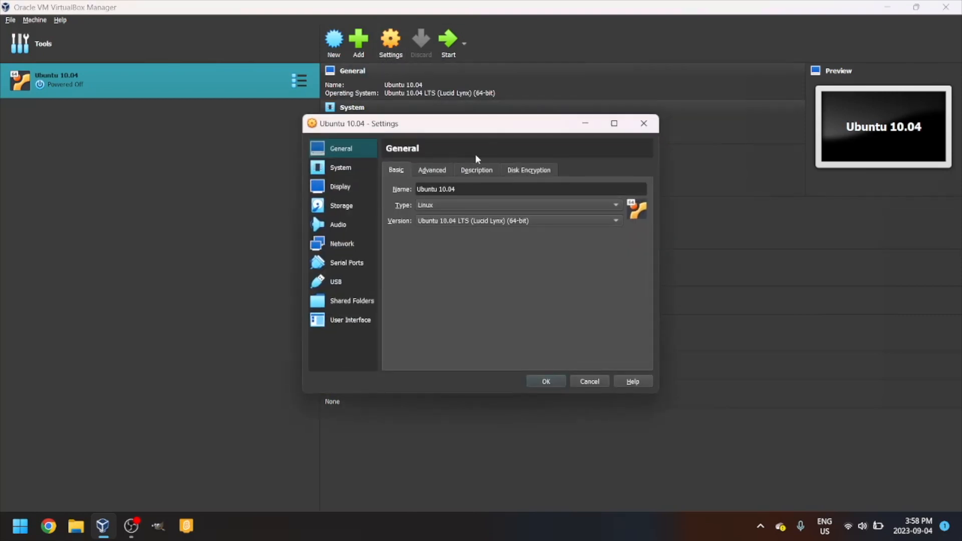
click(341, 206)
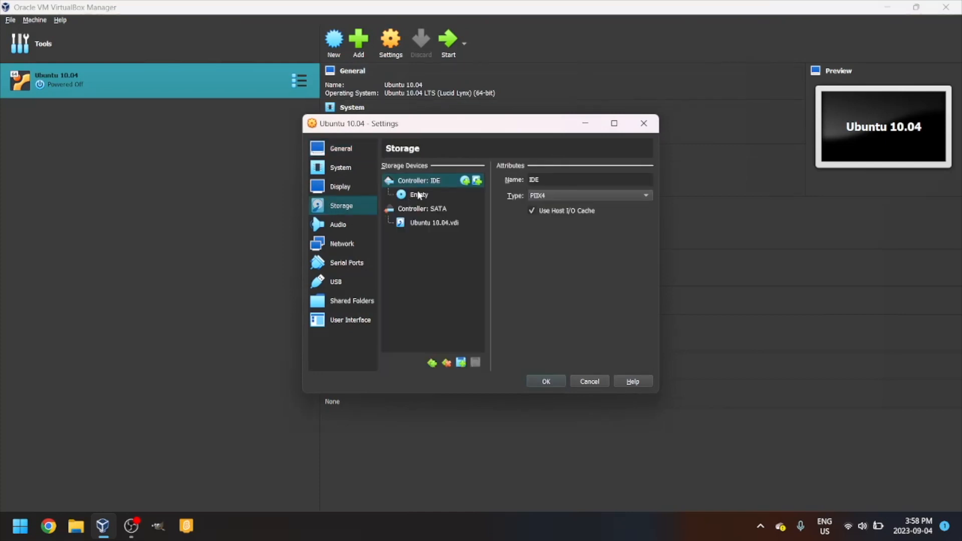
click(419, 195)
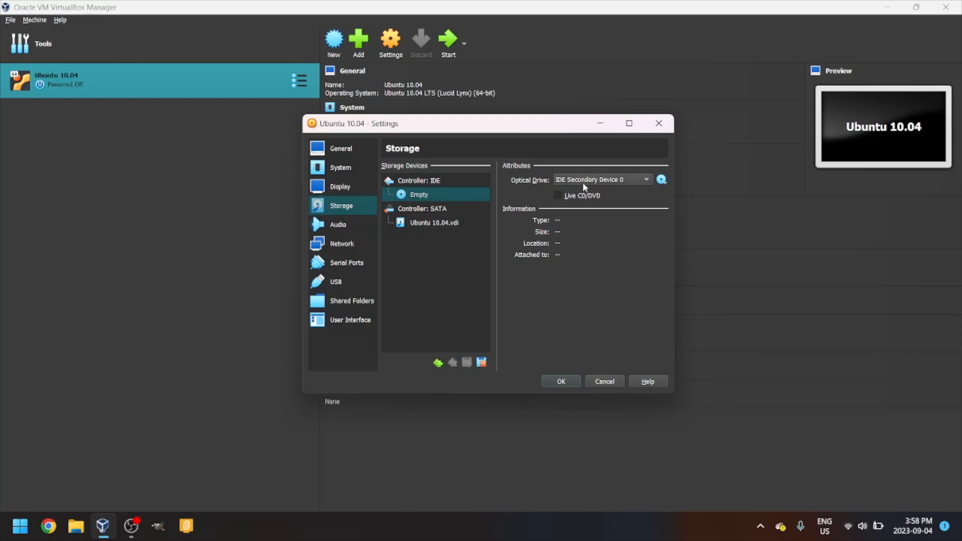
click(661, 180)
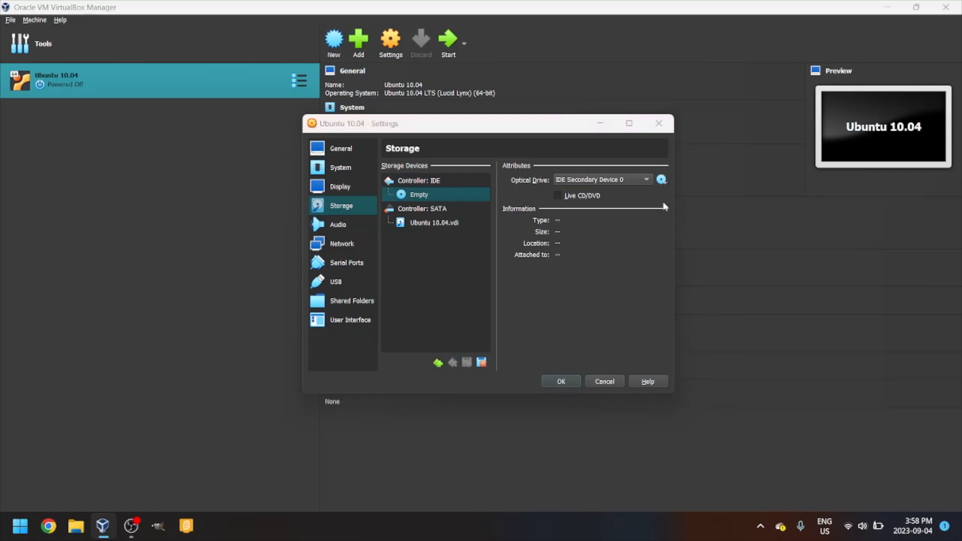
- Attach ubuntu-10.04.4-desktop-i386.iso from Downloads to the optical drive and save
click(661, 180)
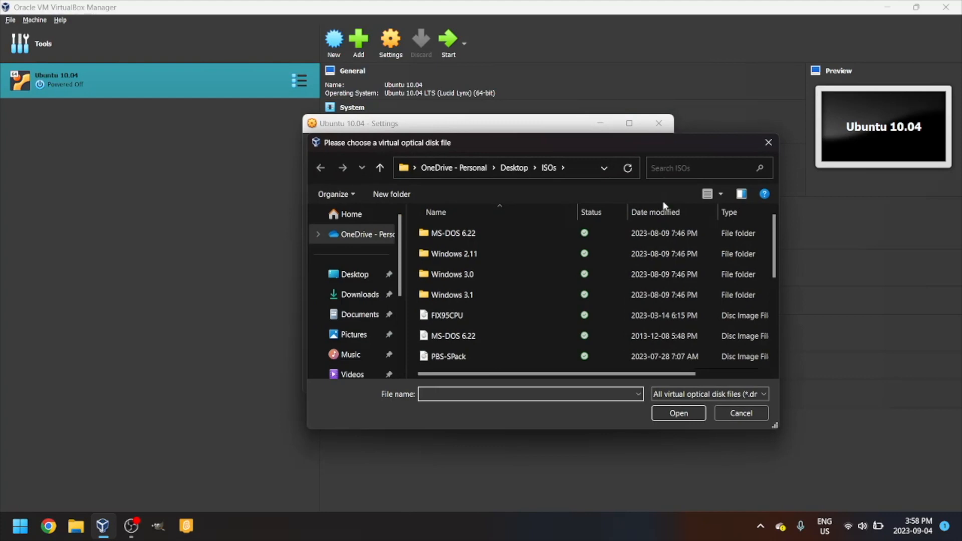
click(360, 295)
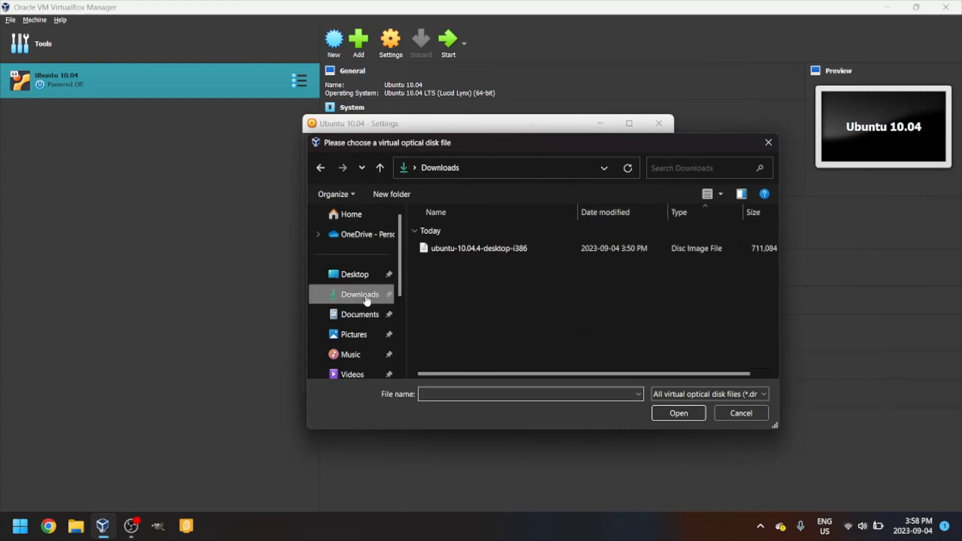
click(479, 248)
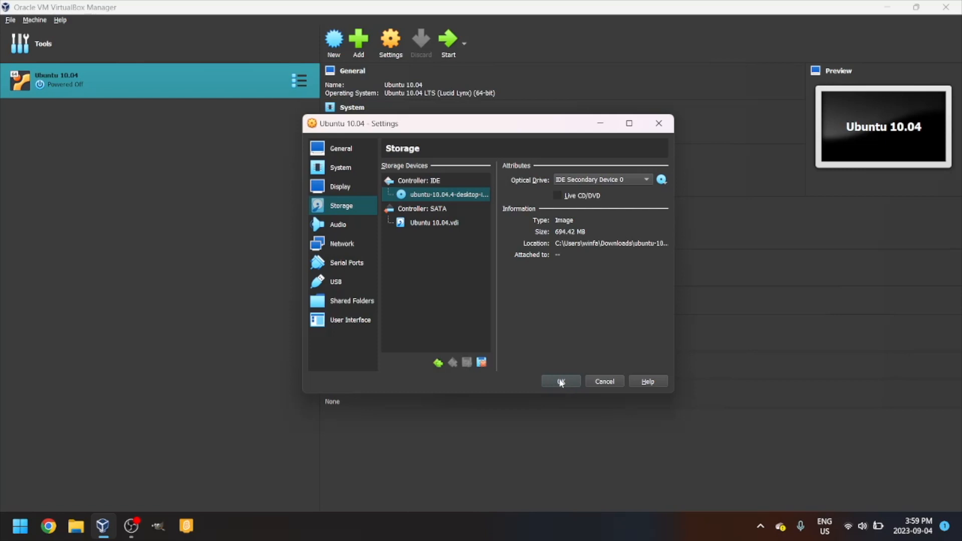
click(559, 381)
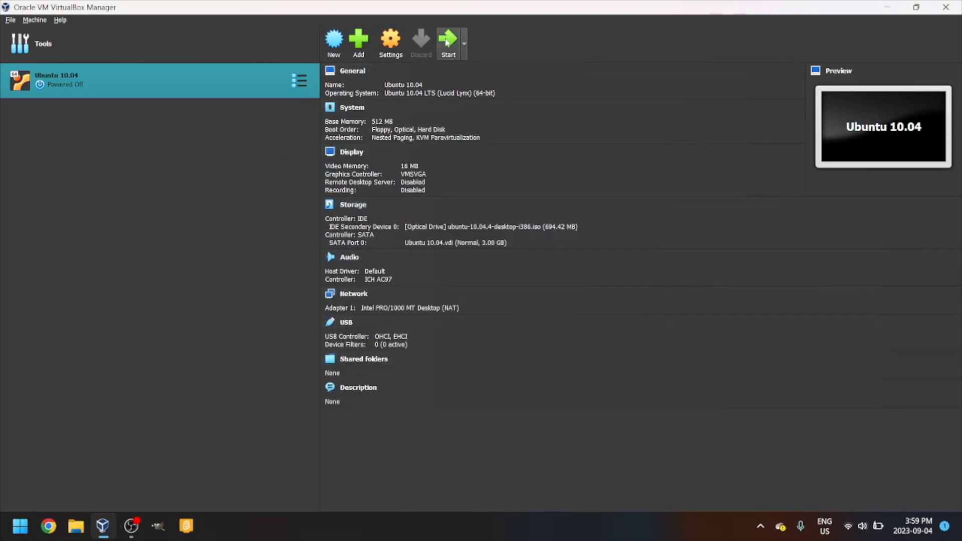
- Start the Ubuntu 10.04 VM so it boots from the ISO to the installer welcome screen
click(449, 43)
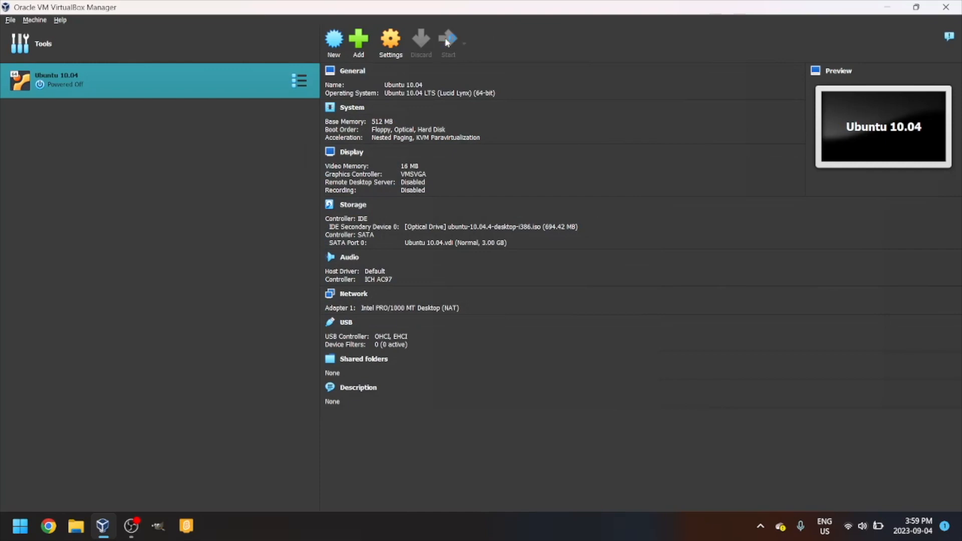
click(449, 43)
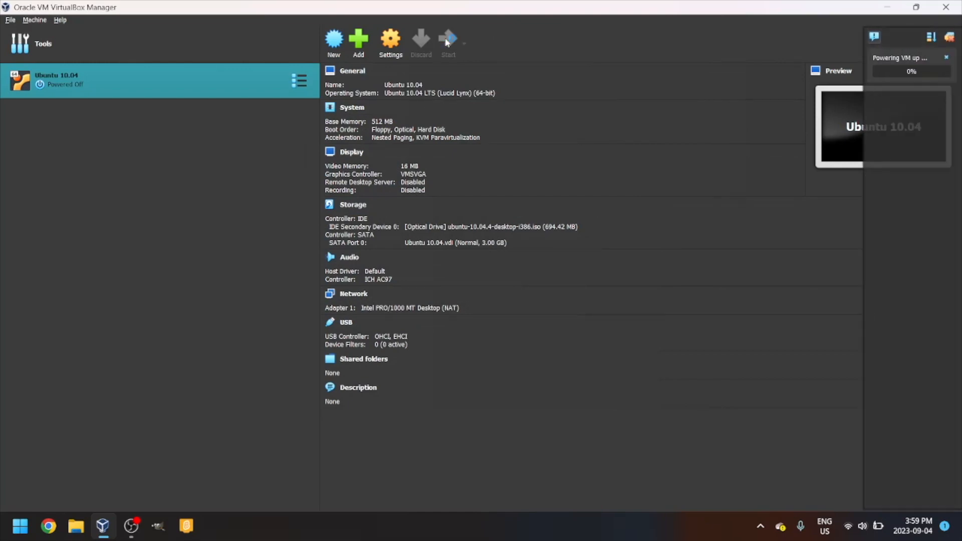
click(448, 43)
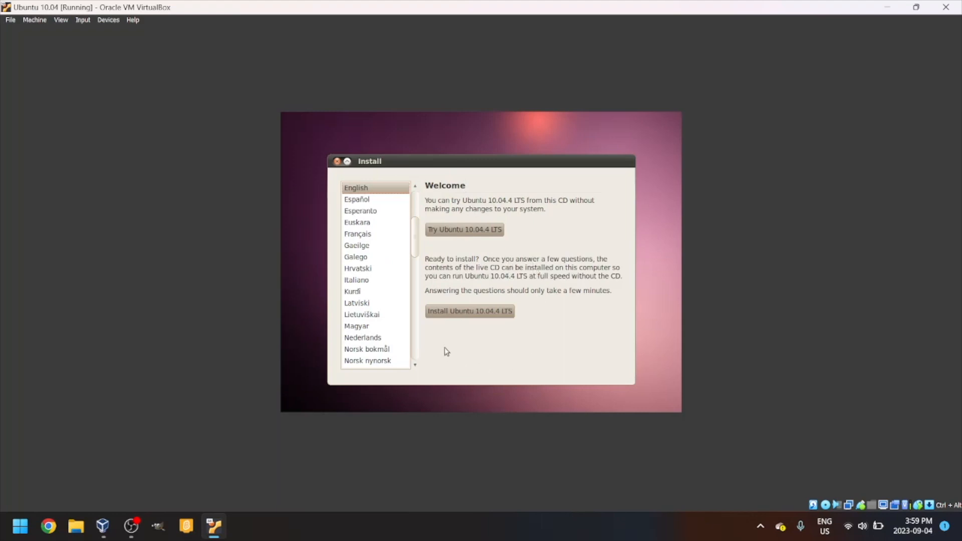
- Start installing Ubuntu 10.04.4 LTS in English and keep the Canada (Halifax) time zone
click(469, 311)
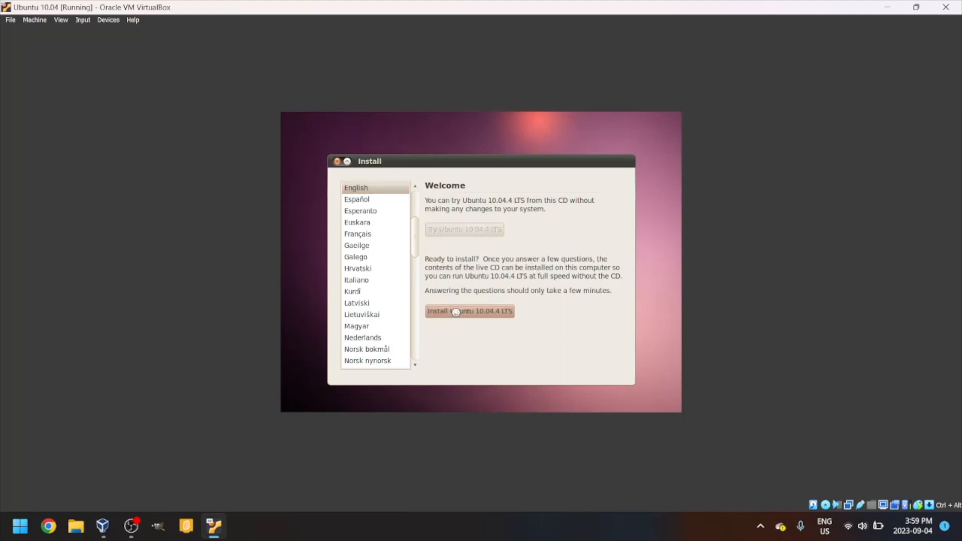
click(469, 311)
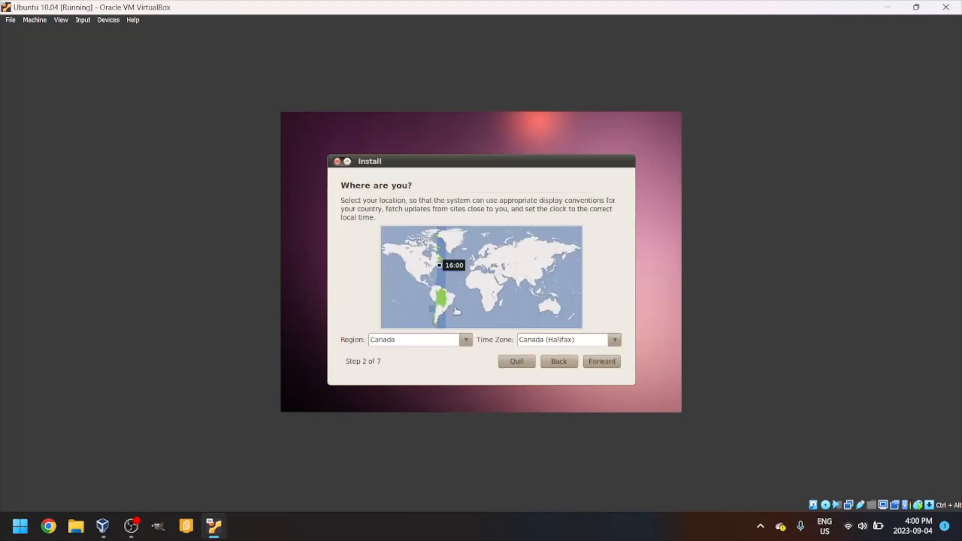
mouse_move(445, 362)
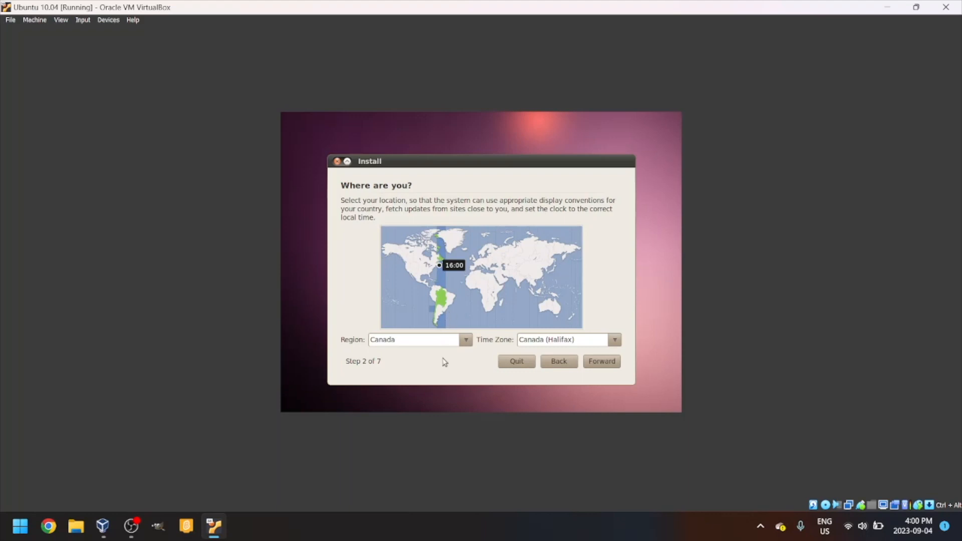
mouse_move(412, 314)
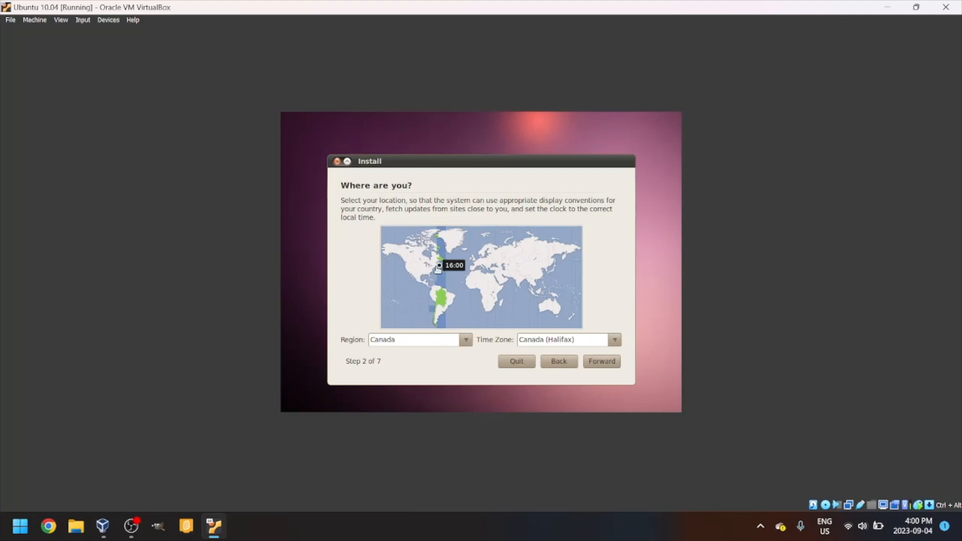
click(601, 361)
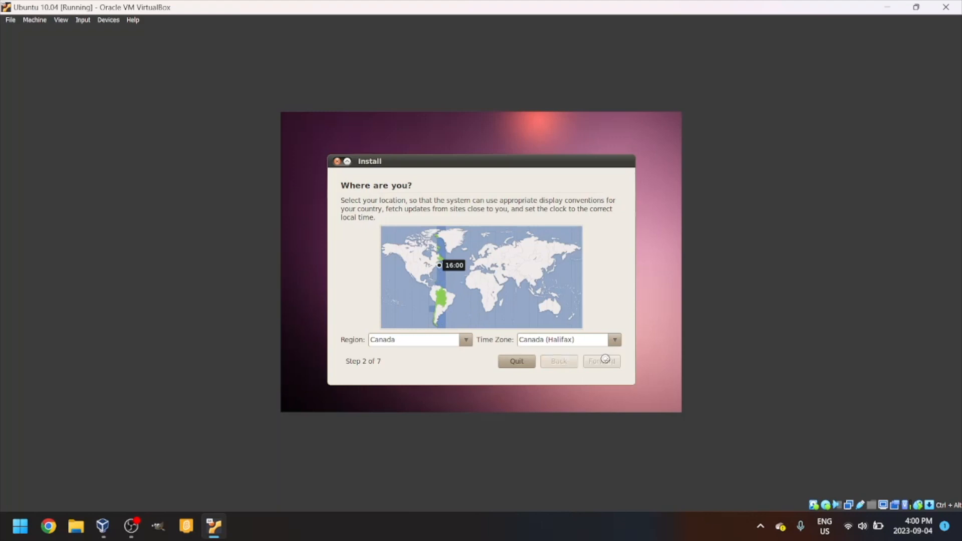
- Keep the suggested USA keyboard layout after typing 'qwertyuiopasdfghkl zvbnm,' in the test box
click(601, 361)
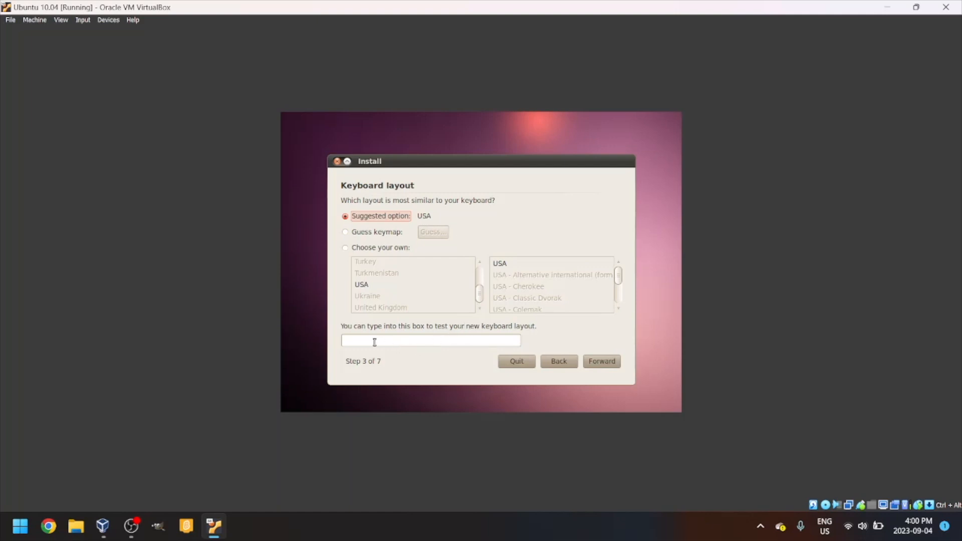
click(430, 341)
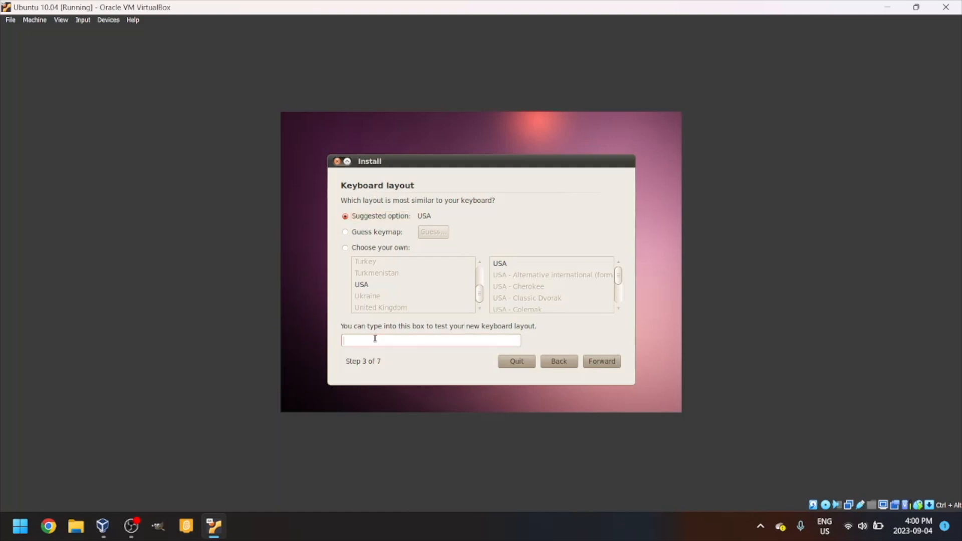
text(qwertyuiopasdfghkl)
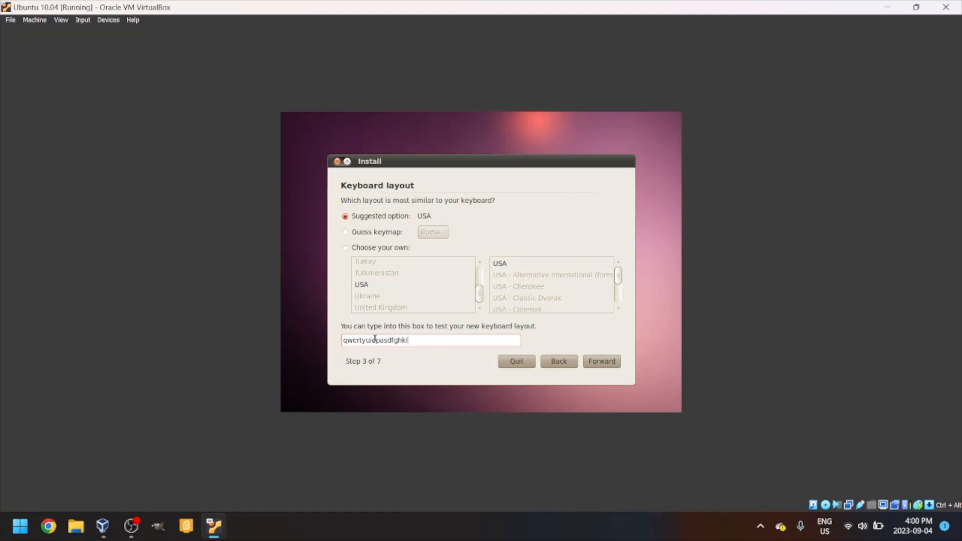
text(zvbnm,)
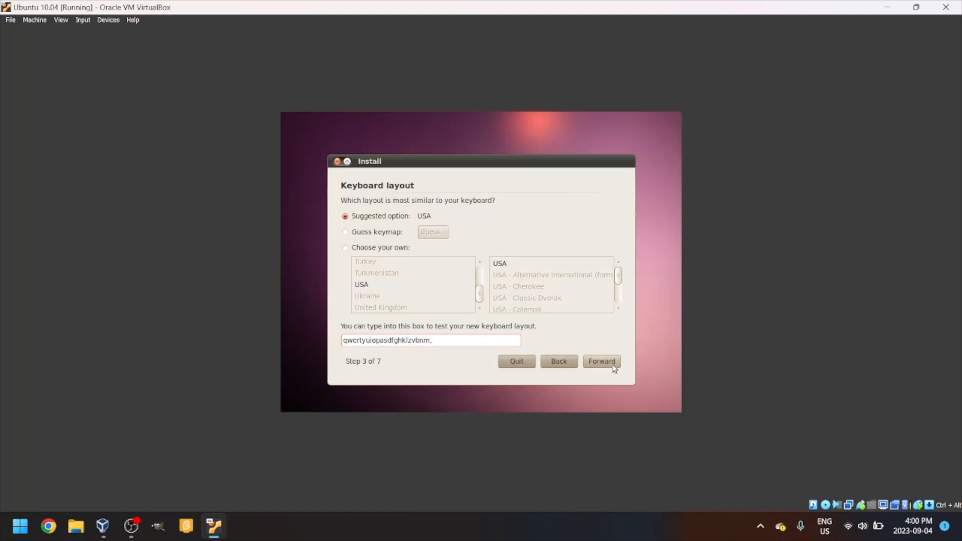
click(600, 361)
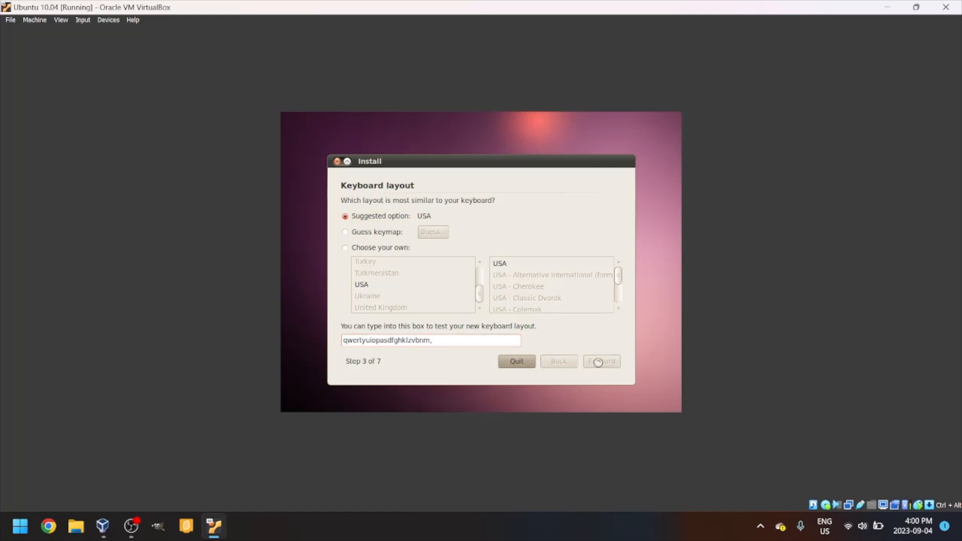
- Erase and use the entire VBOX HARDDISK for the Ubuntu installation
click(600, 362)
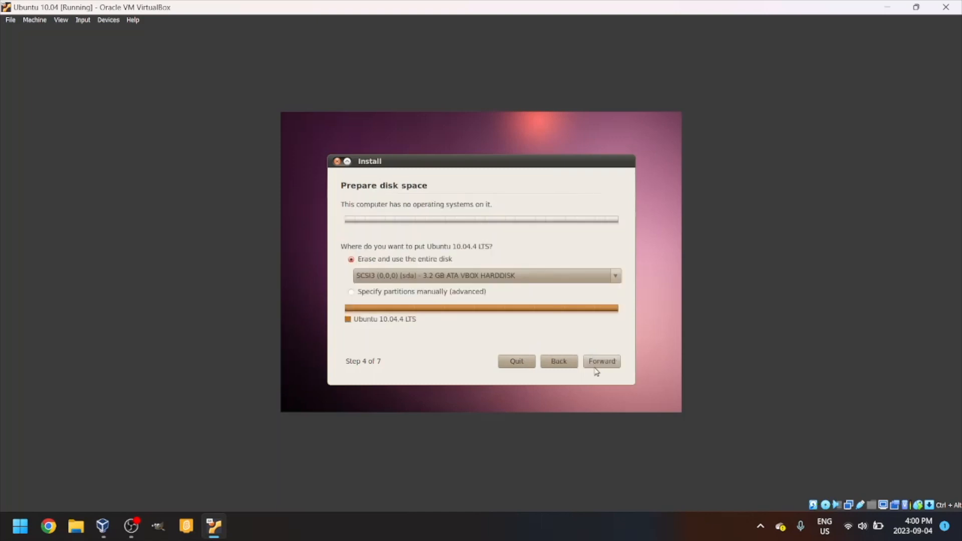
mouse_move(397, 209)
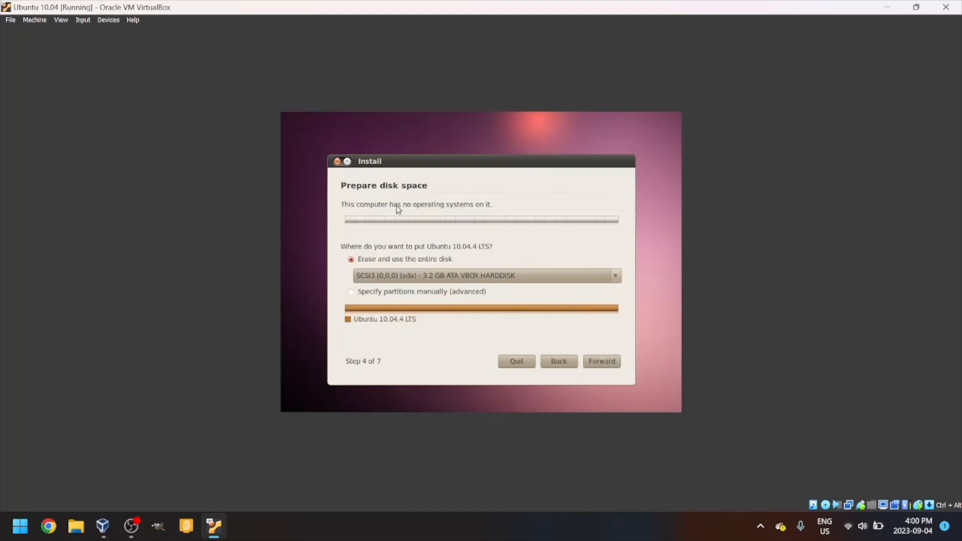
click(405, 259)
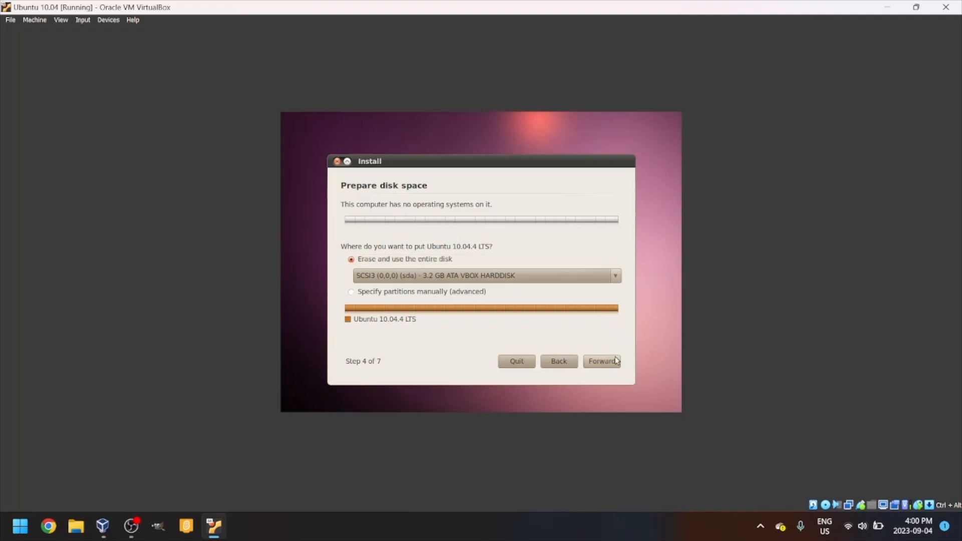
click(601, 361)
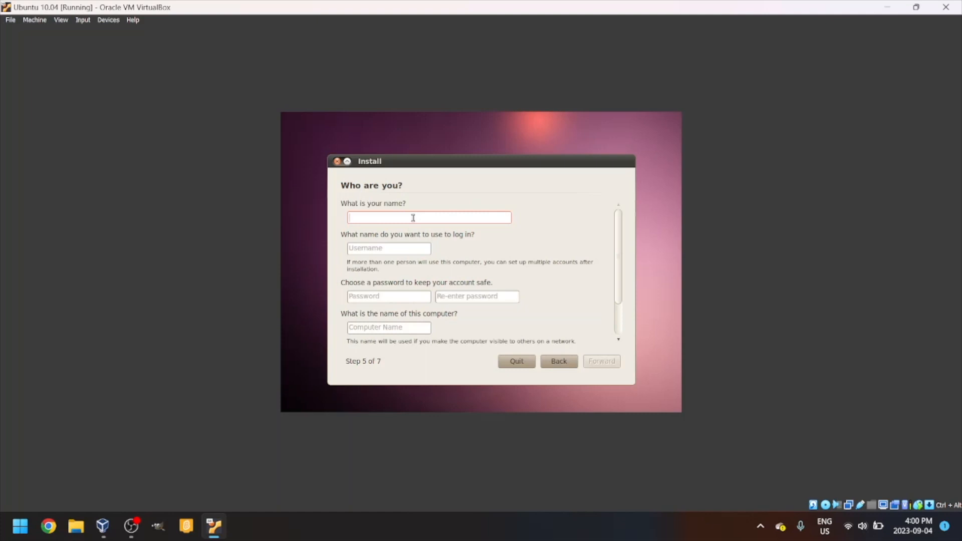
- Enter the user name TOWF and the account password
text(TO)
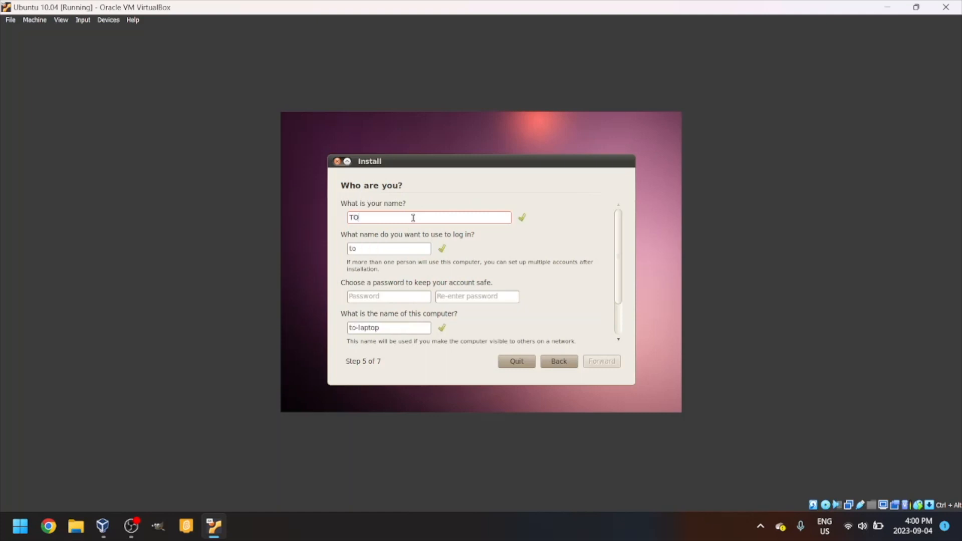
text(WF)
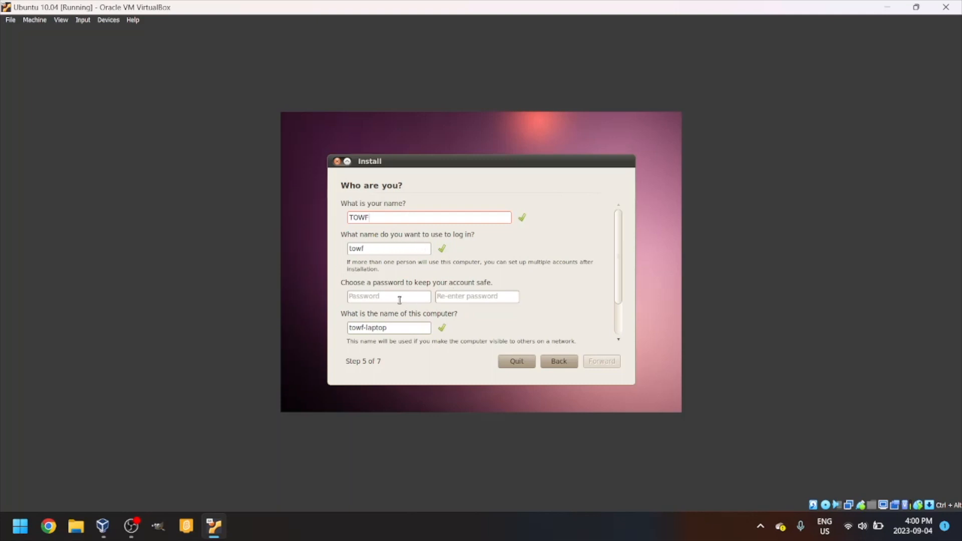
click(389, 297)
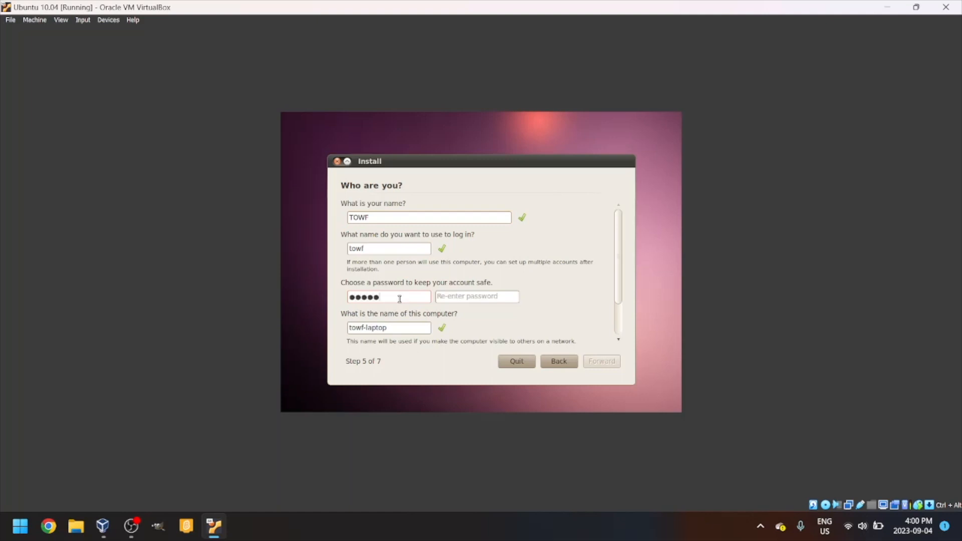
text(•)
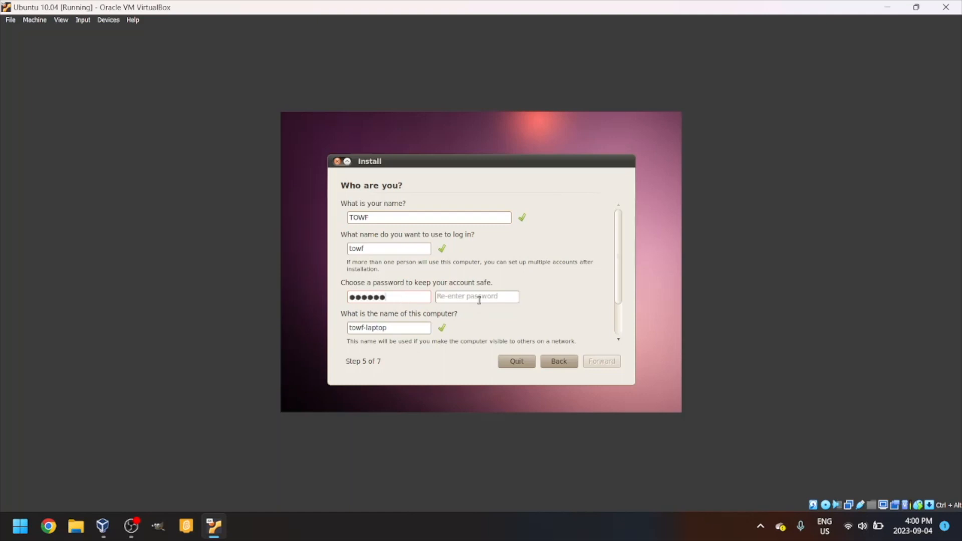
text(••)
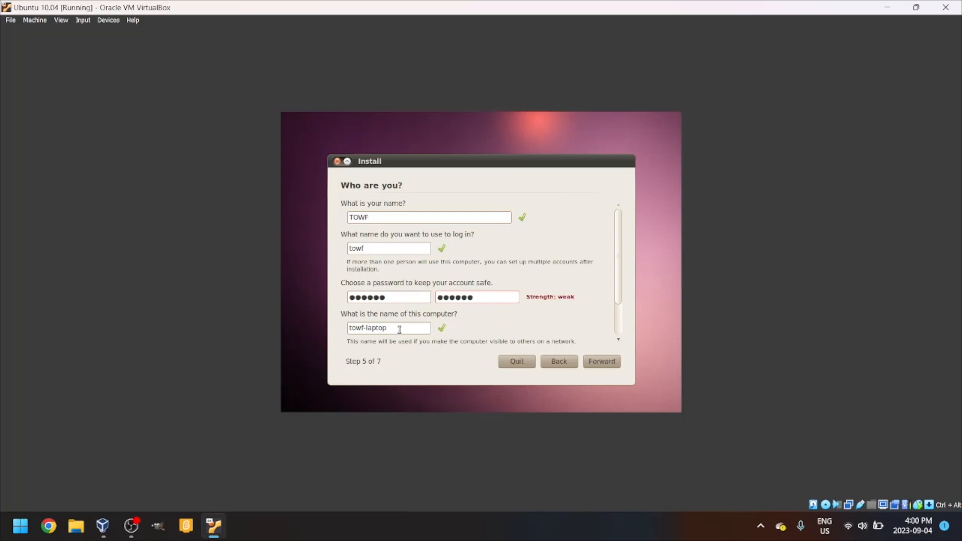
- Set the computer name to ubuntu1004 and advance to the Ready to install step
double_click(368, 327)
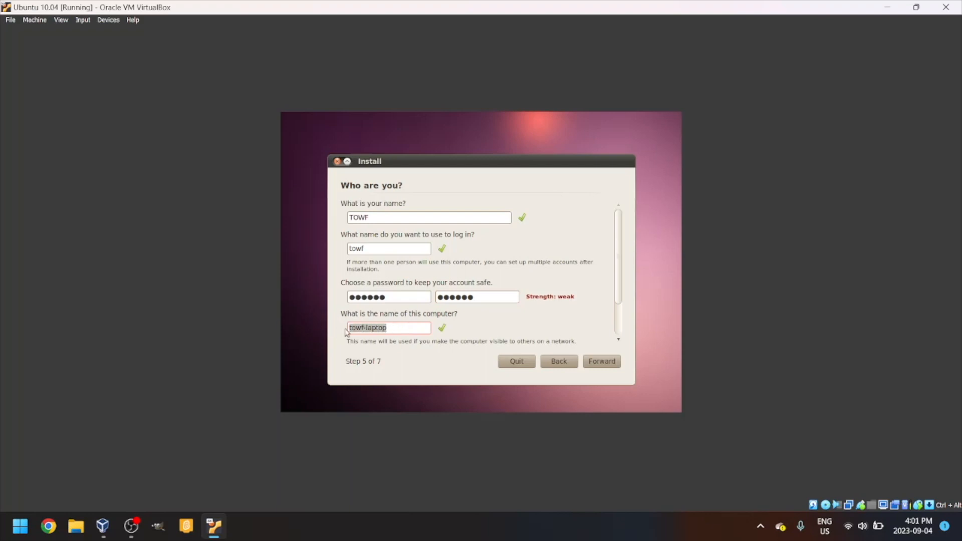
text(u)
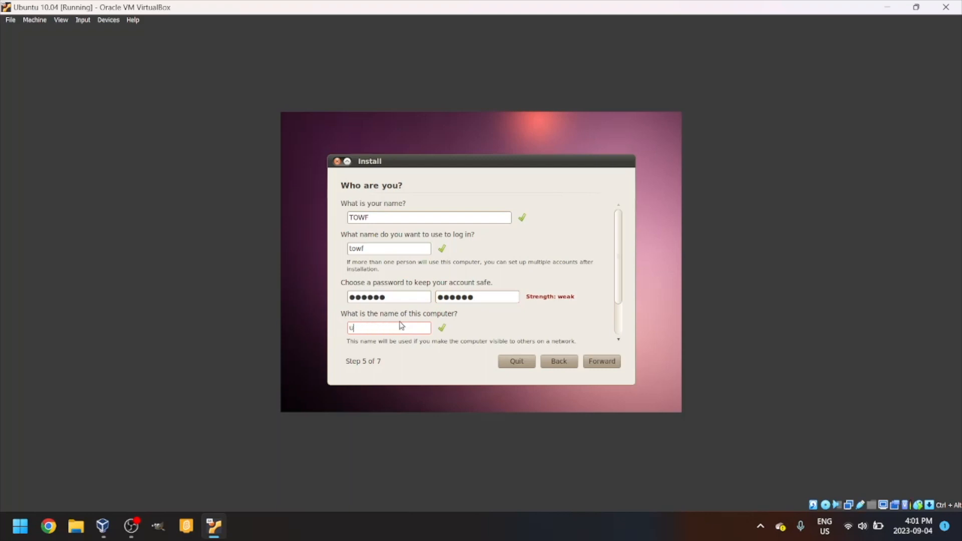
text(buntu1004)
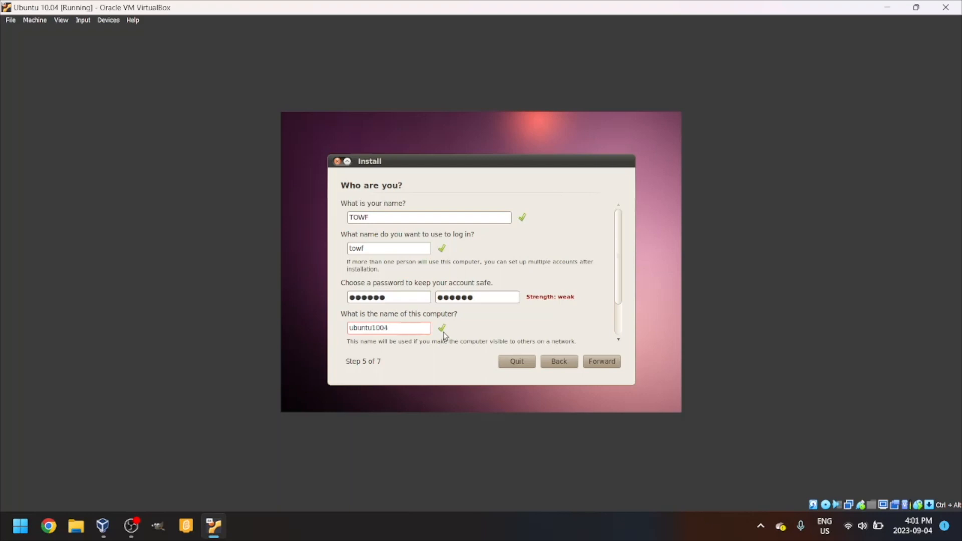
click(601, 361)
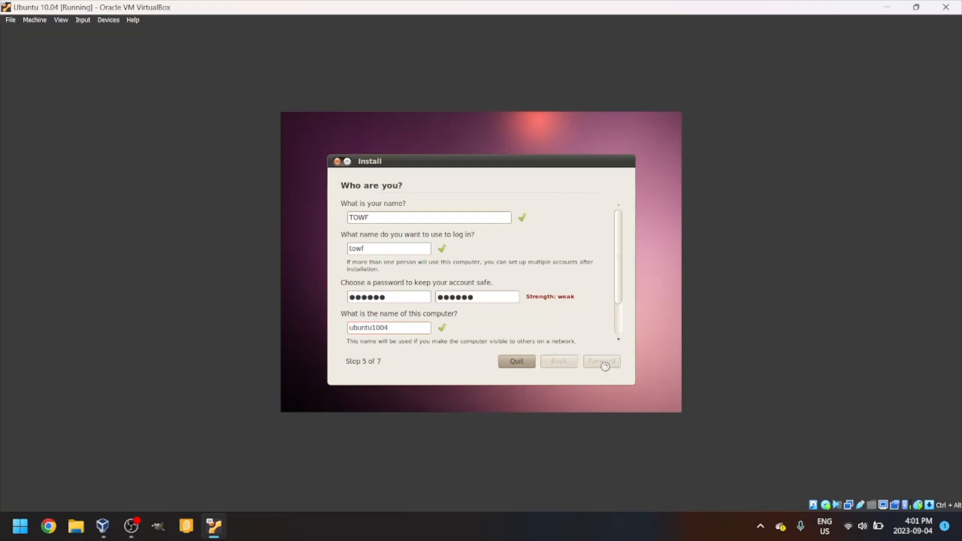
click(601, 361)
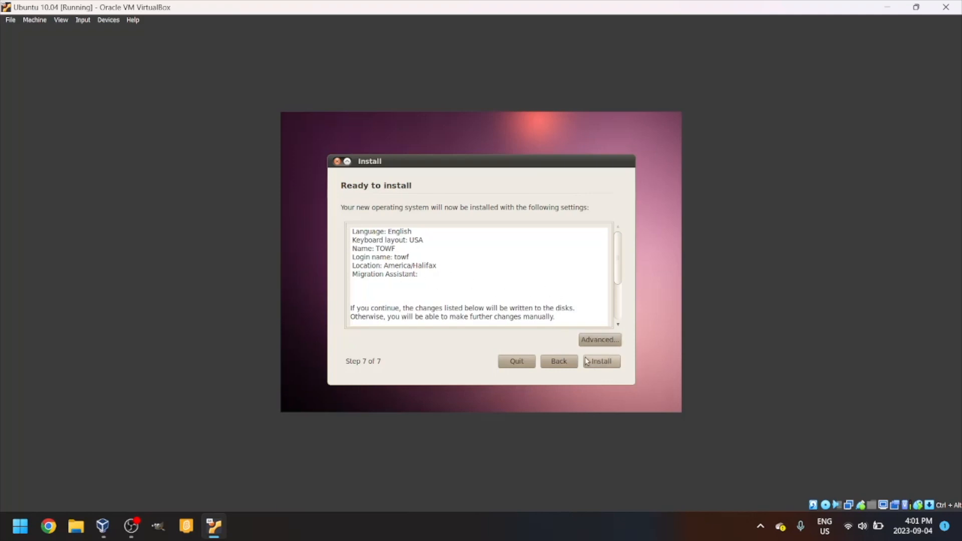
- Install Ubuntu with the summarized English, USA keyboard, TOWF, America/Halifax settings
click(601, 361)
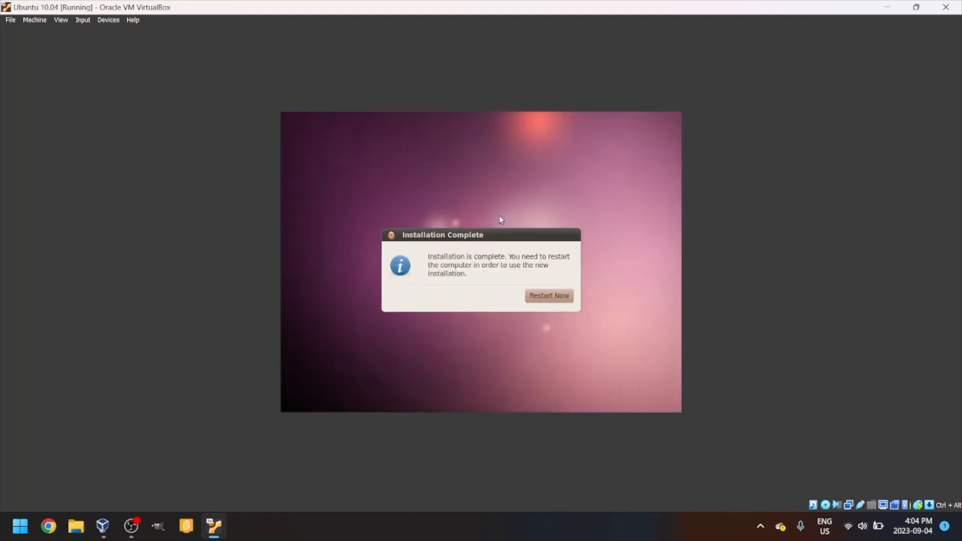
mouse_move(553, 307)
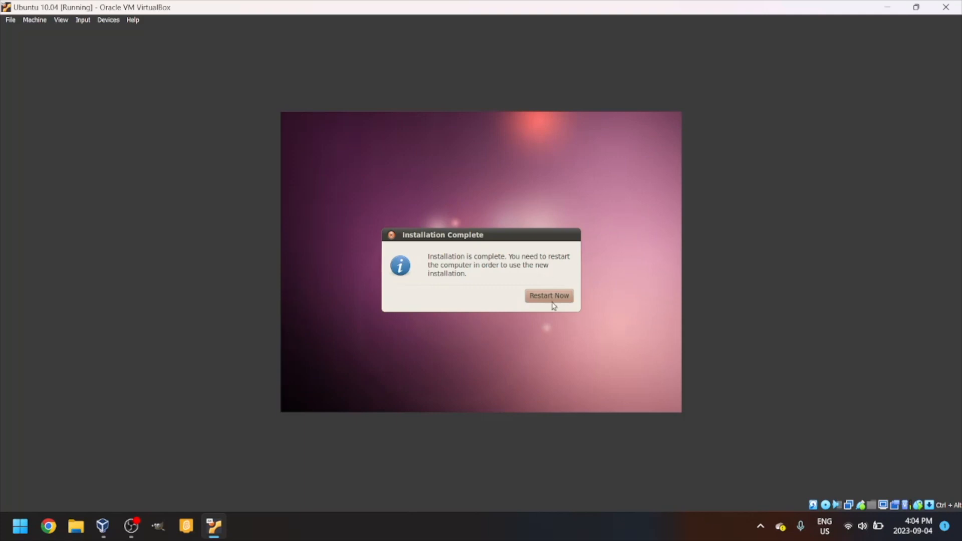
- Restart the VM from the Installation Complete dialog
click(549, 294)
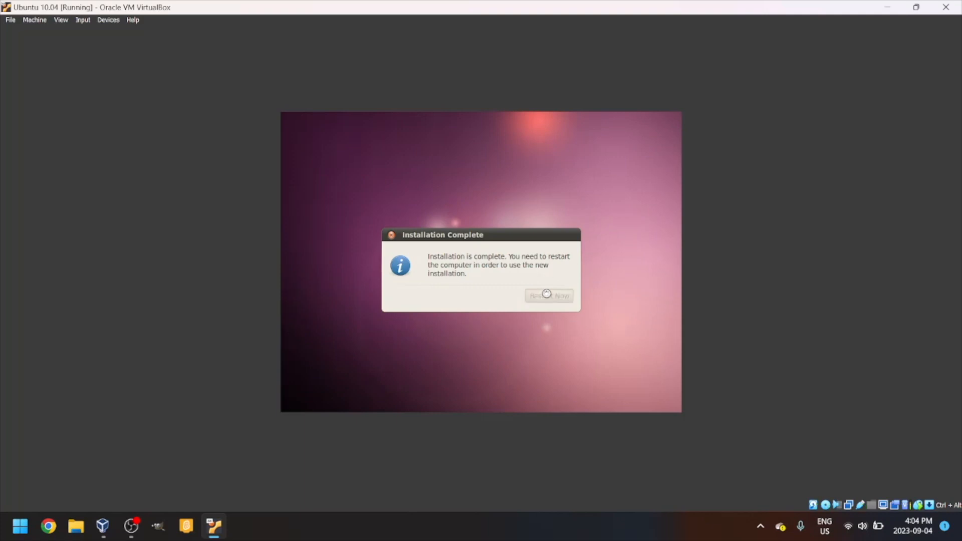
click(548, 295)
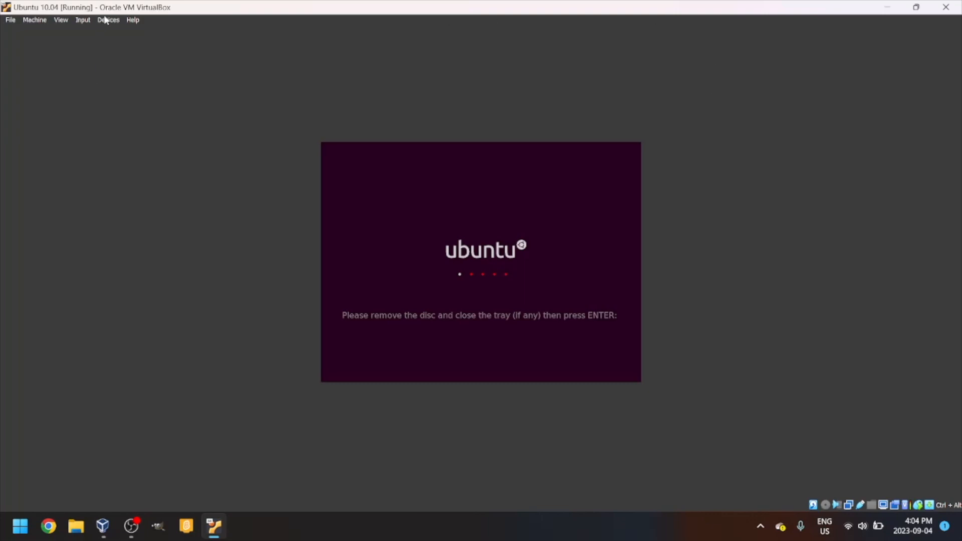
- Handle the installation disc via Devices > Optical Drives and let the VM reboot
click(108, 20)
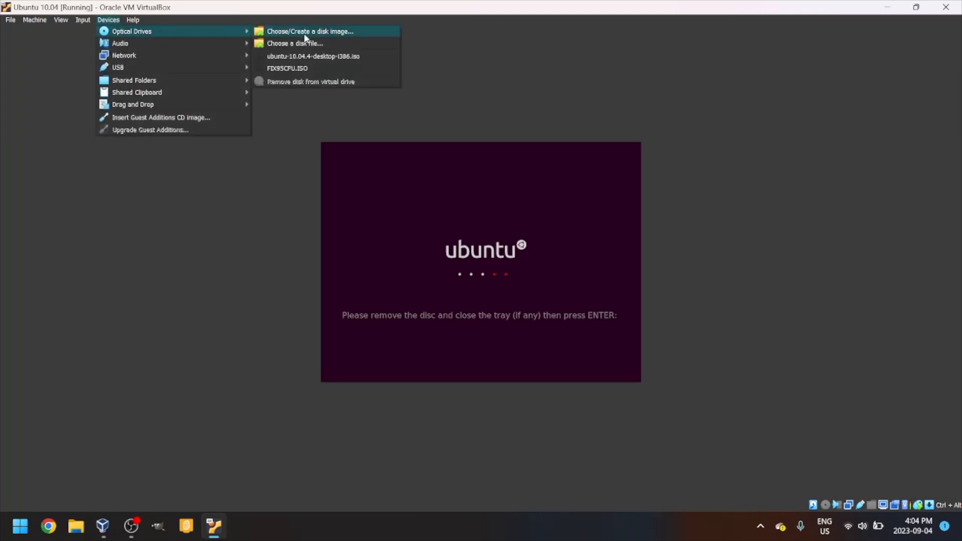
mouse_move(120, 44)
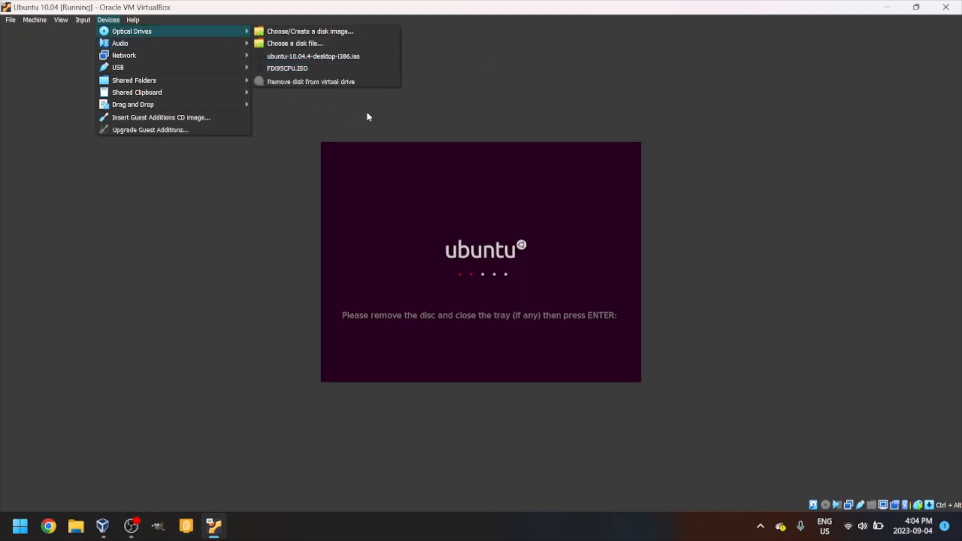
click(694, 372)
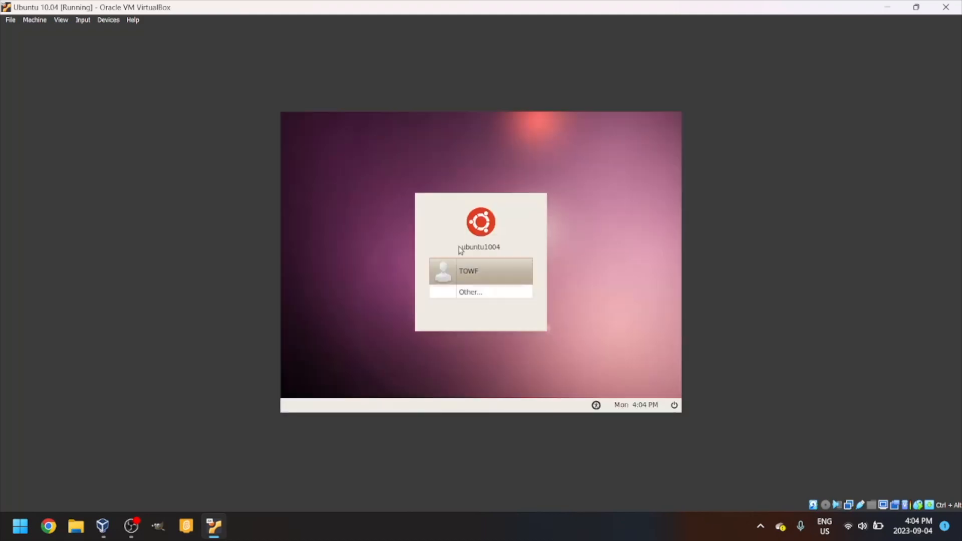
- Log in as user TOWF with the password to reach the GNOME desktop
click(468, 270)
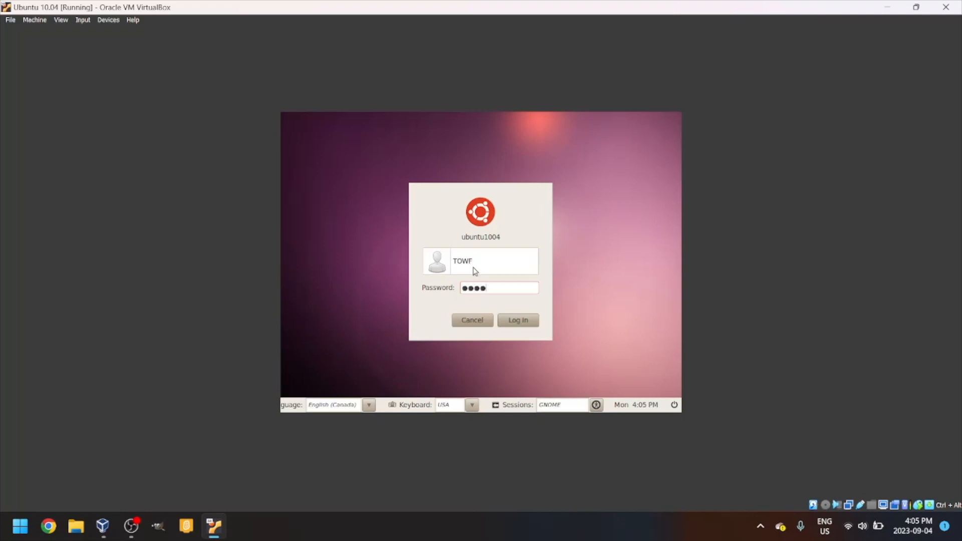
text(••)
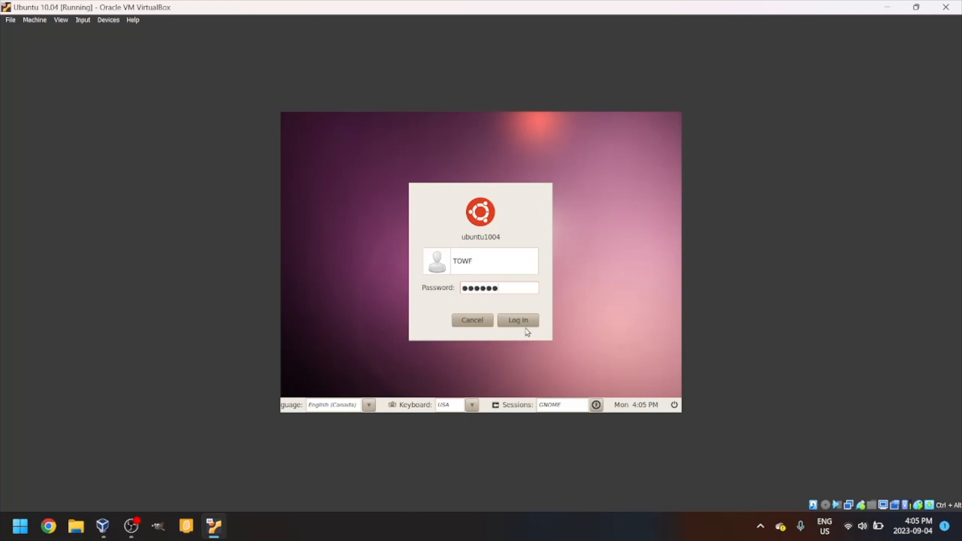
click(518, 319)
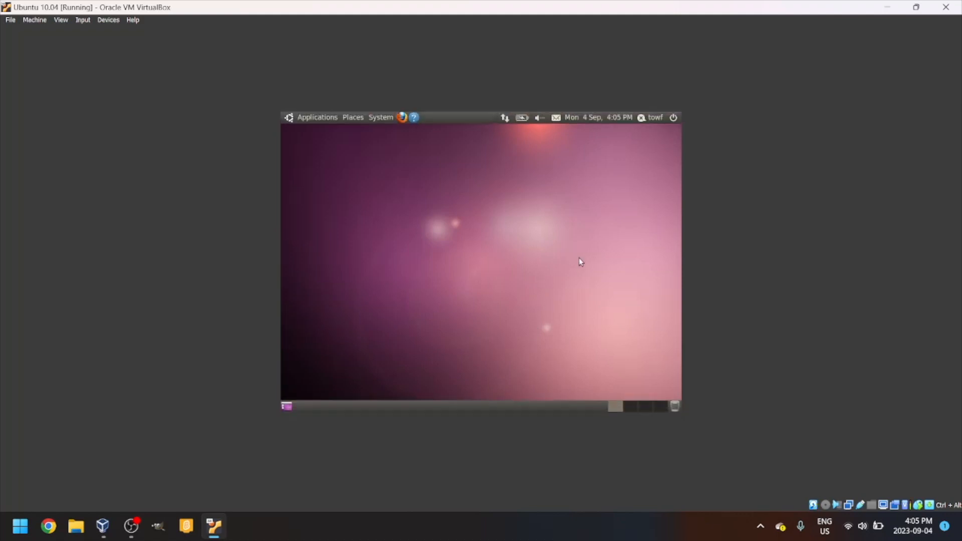
mouse_move(505, 195)
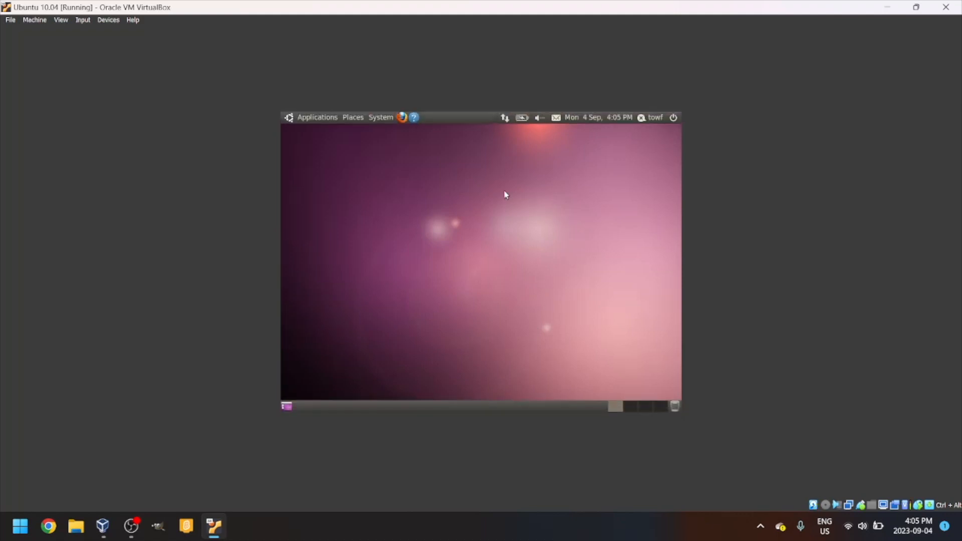
mouse_move(300, 262)
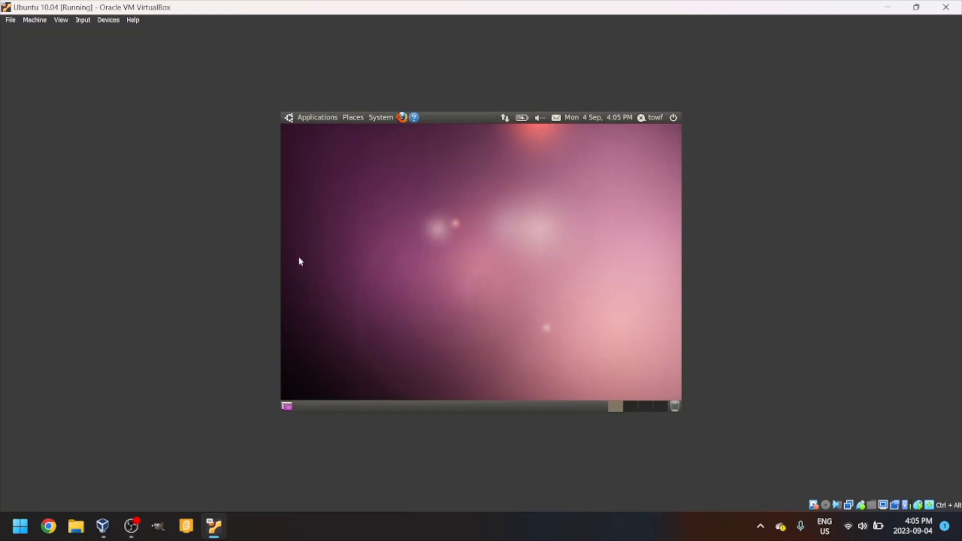
mouse_move(500, 217)
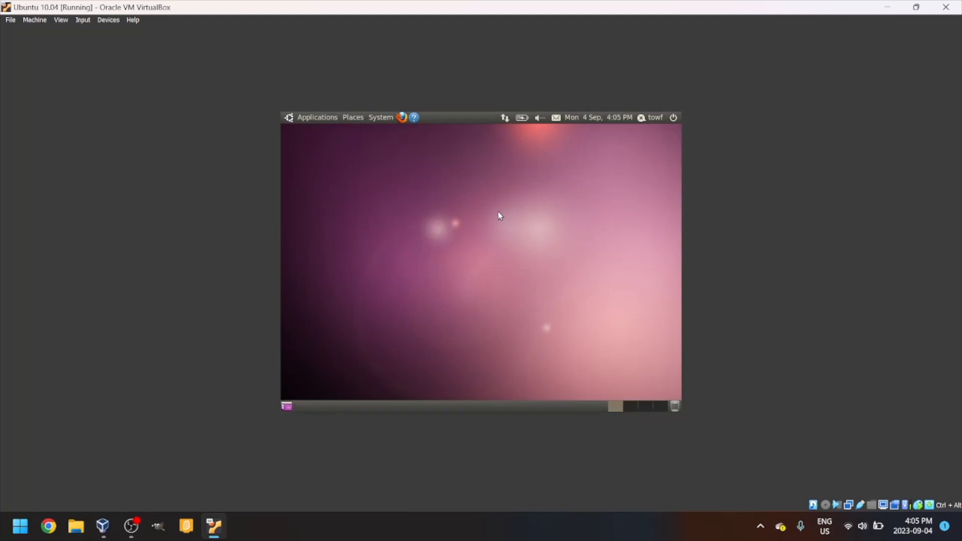
mouse_move(491, 212)
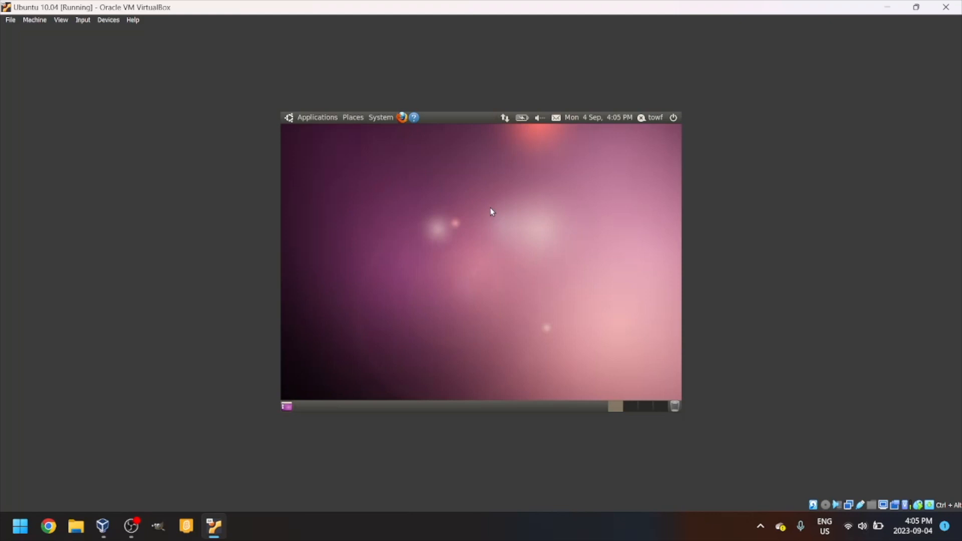
mouse_move(465, 256)
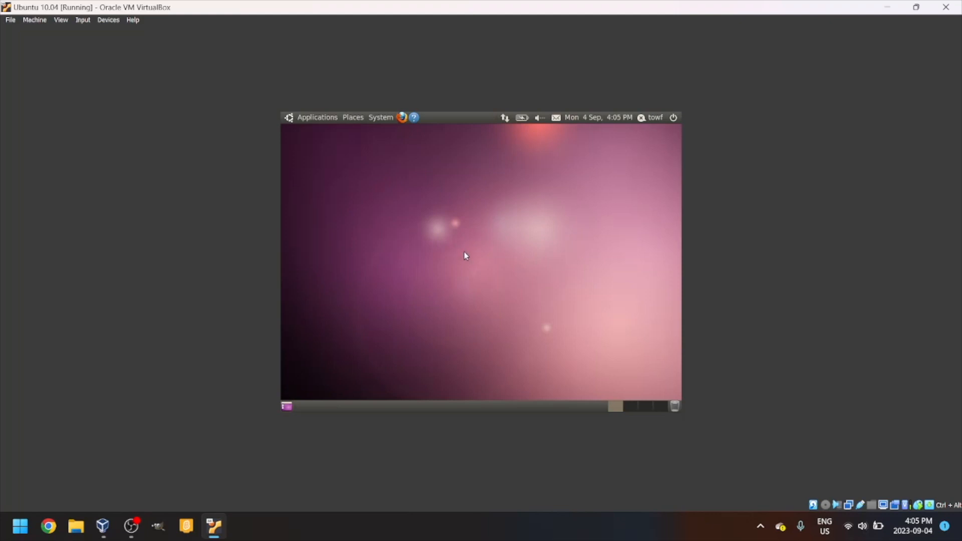
mouse_move(393, 226)
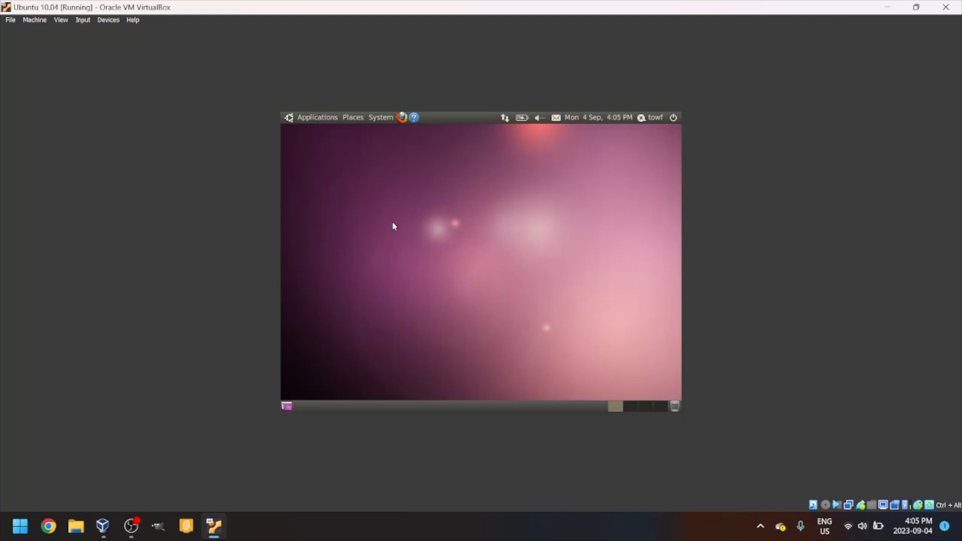